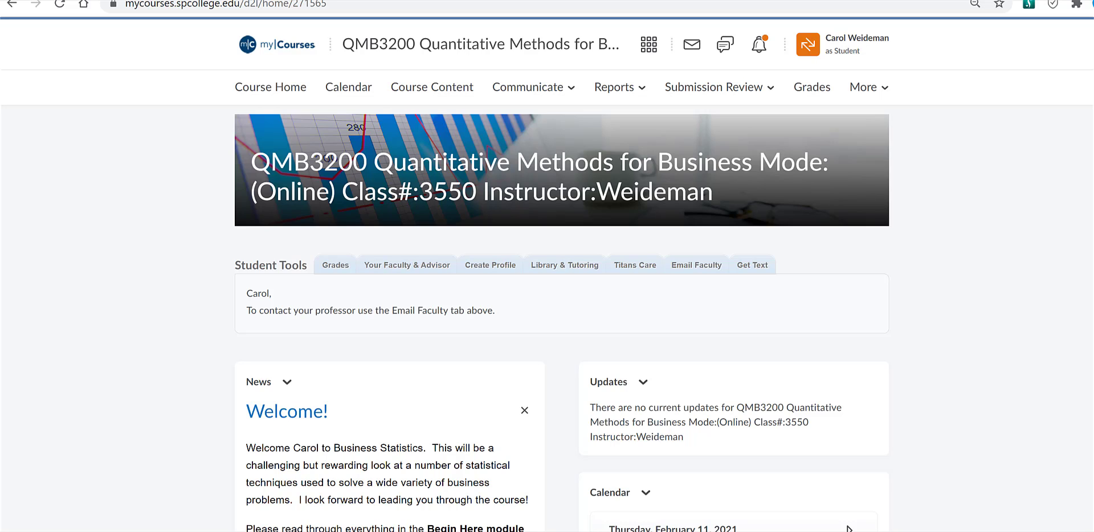
{"action": "mouse_move", "coordinate": [906, 493]}
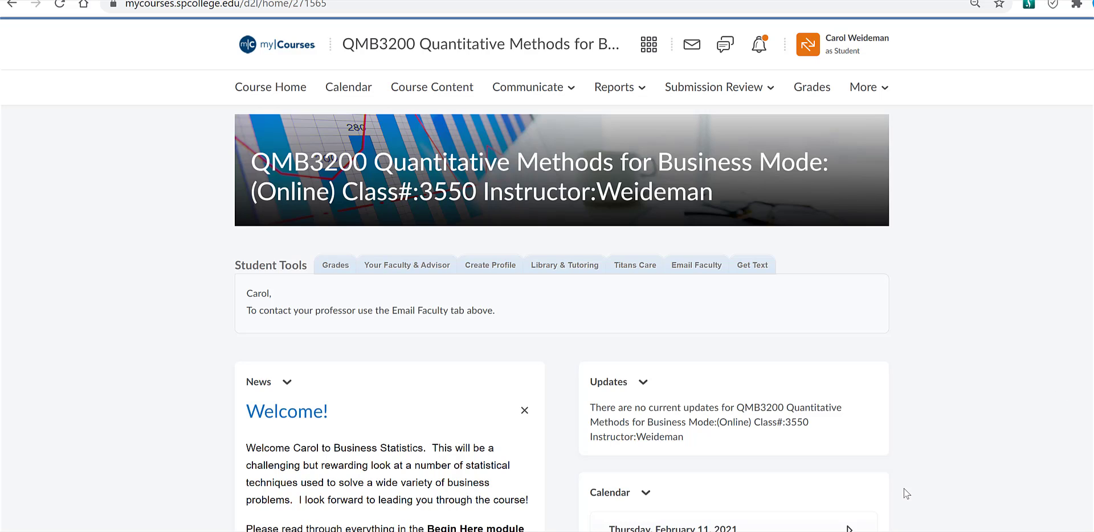
{"action": "mouse_move", "coordinate": [856, 482]}
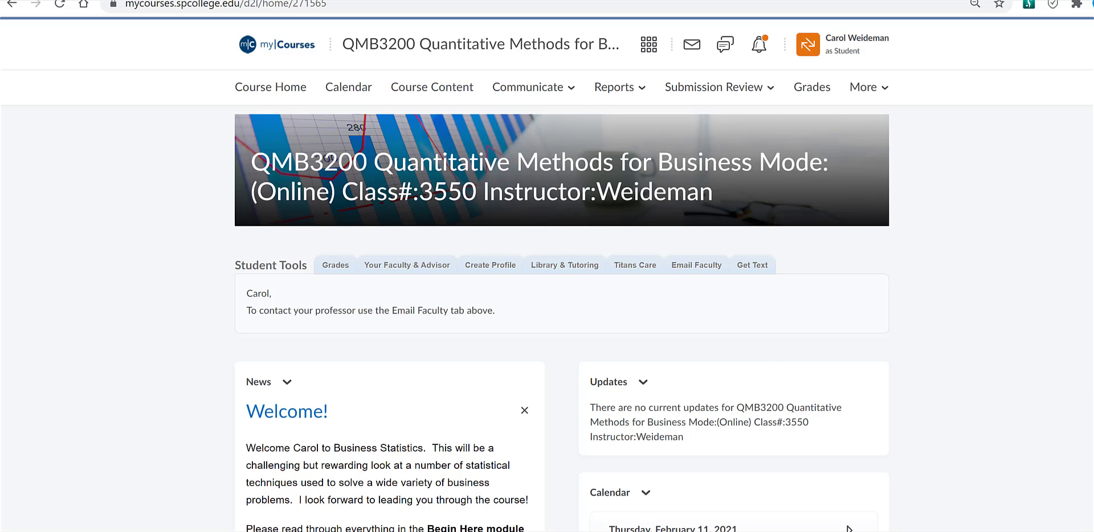
Scroll through the QMB3200 home page, then go to Course Content showing the Week 1 module.
{"action": "scroll", "scroll_direction": "down", "scroll_amount": 3}
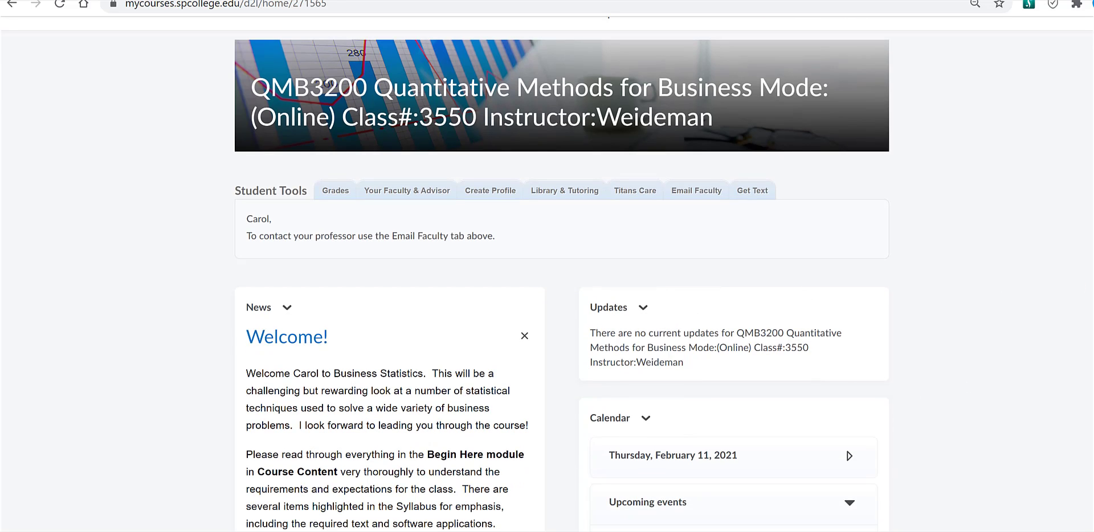
{"action": "scroll", "scroll_direction": "down", "scroll_amount": 3}
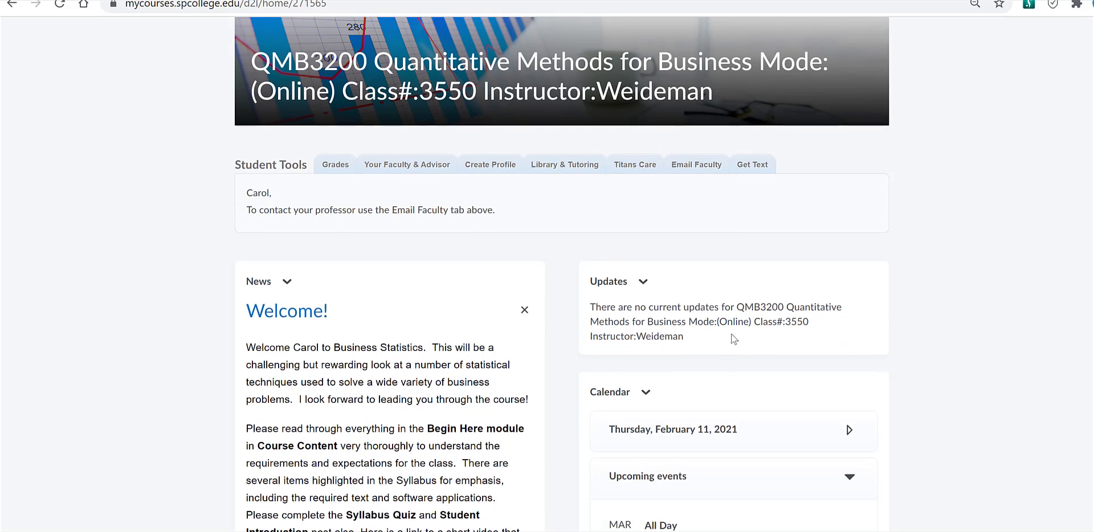
{"action": "scroll", "scroll_direction": "down", "scroll_amount": 3}
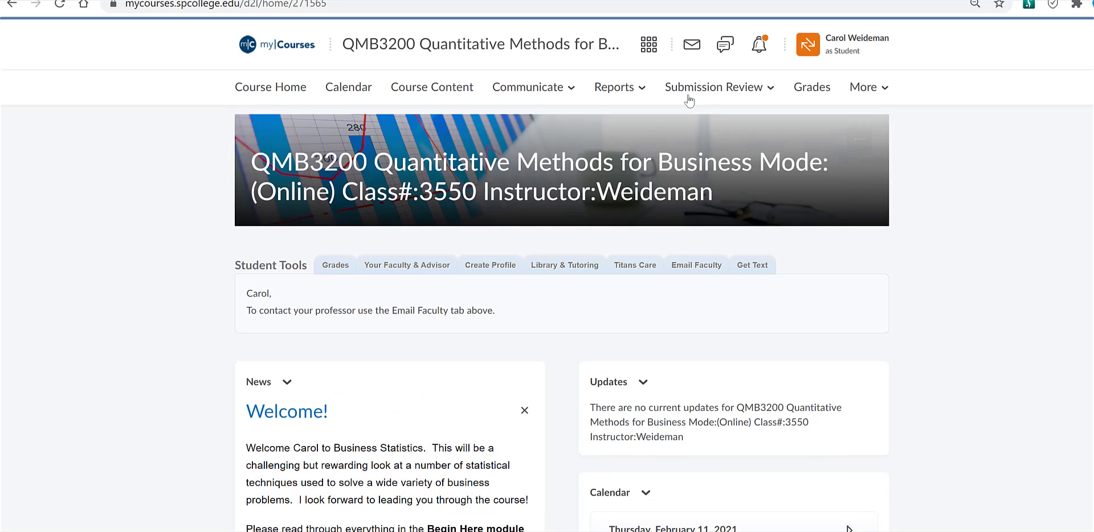
{"action": "mouse_move", "coordinate": [1059, 229]}
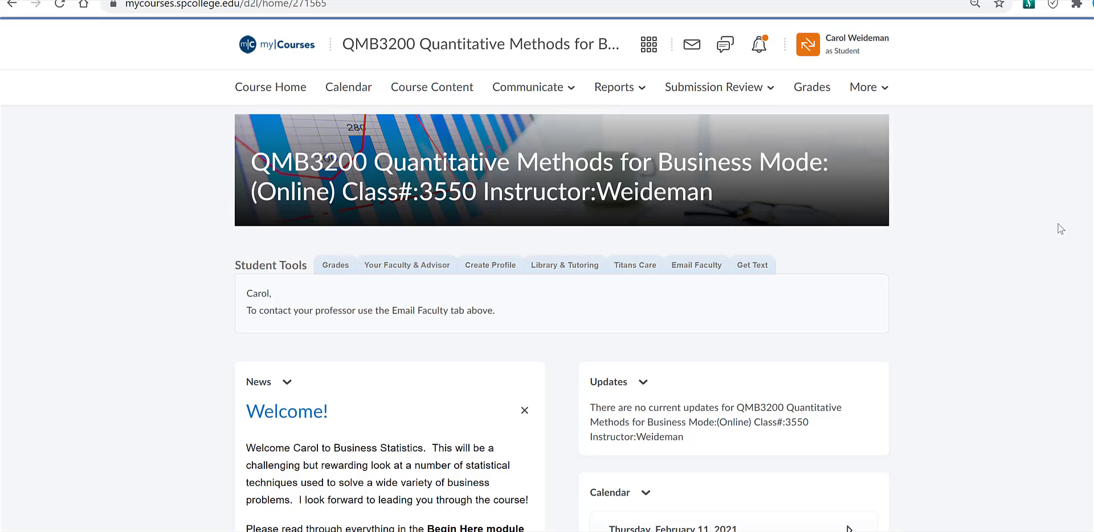
{"action": "scroll", "scroll_direction": "down", "scroll_amount": 3}
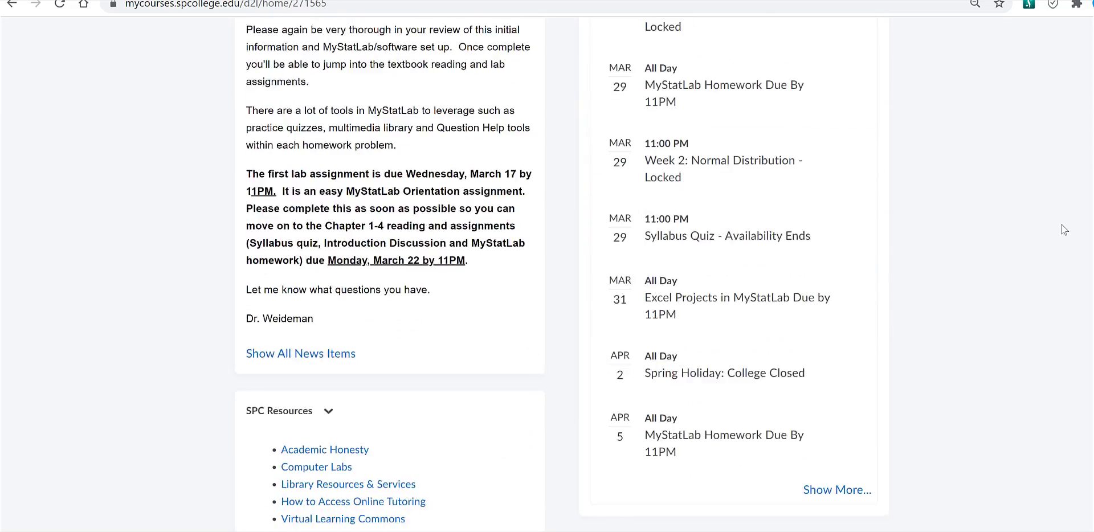
{"action": "scroll", "scroll_direction": "down", "scroll_amount": 3}
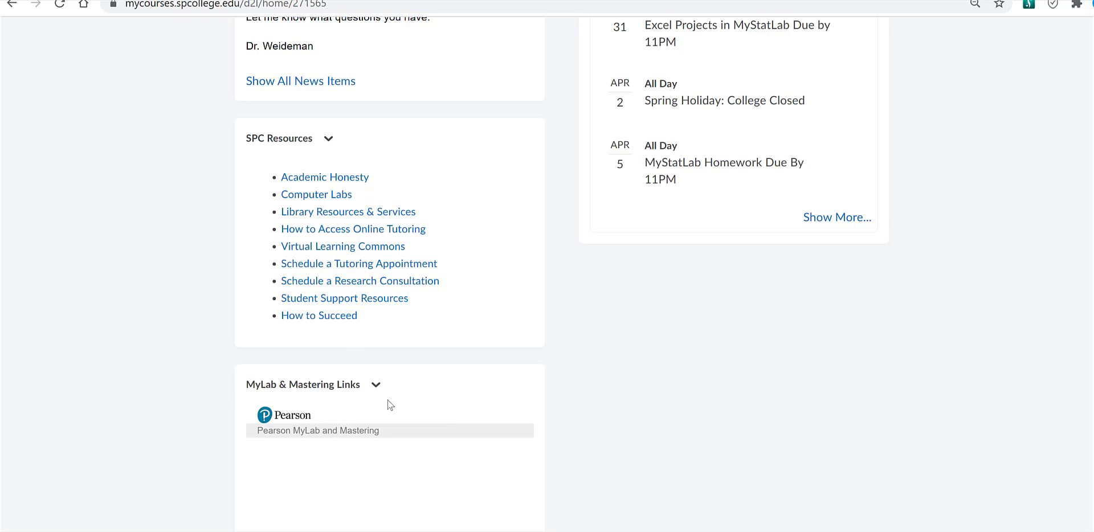
{"action": "scroll", "scroll_direction": "up", "scroll_amount": 3}
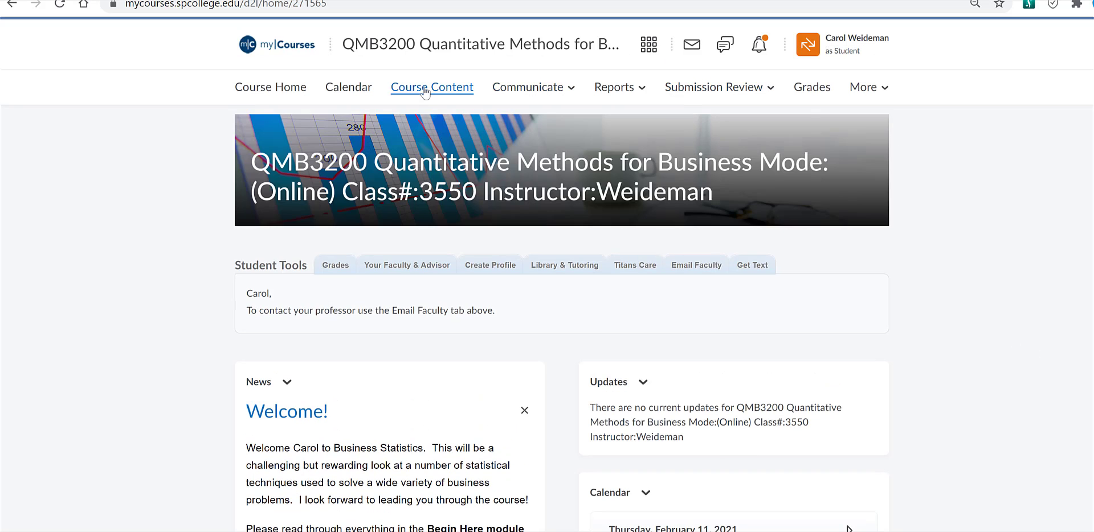
{"action": "left_click", "coordinate": [431, 88]}
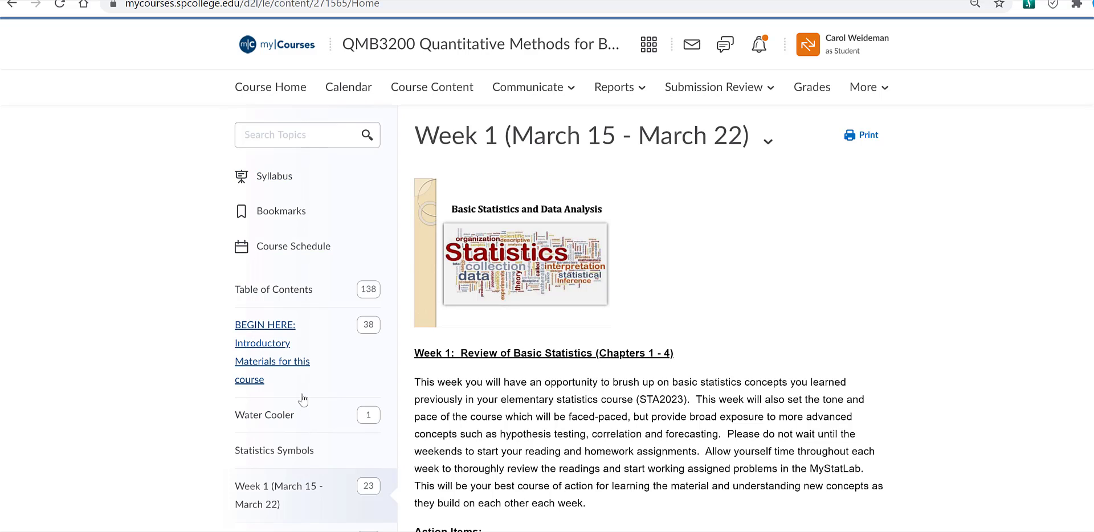
{"action": "mouse_move", "coordinate": [303, 394]}
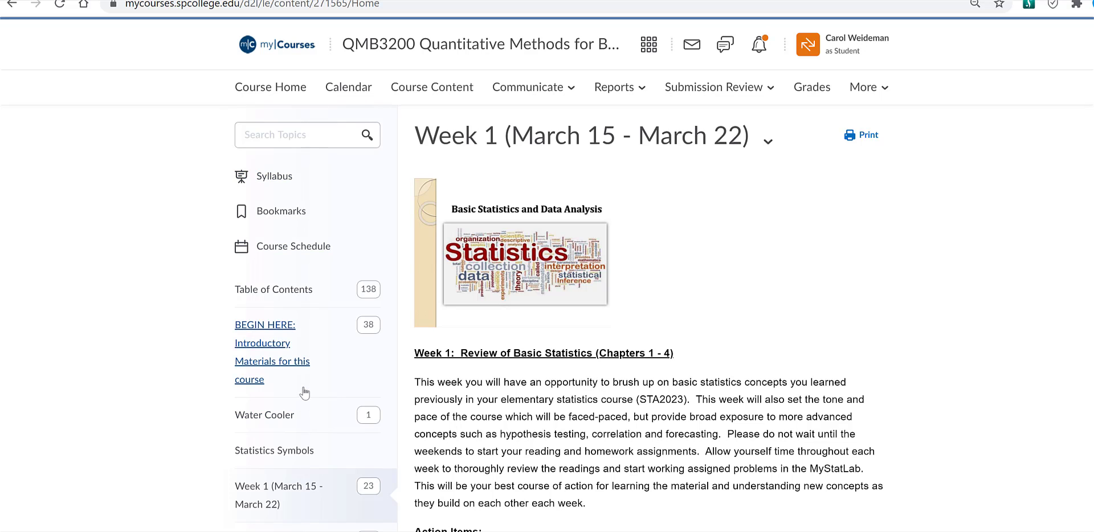
Open 'BEGIN HERE: Introductory Materials for this course' and scroll through its sub-sections and topics.
{"action": "left_click", "coordinate": [265, 343]}
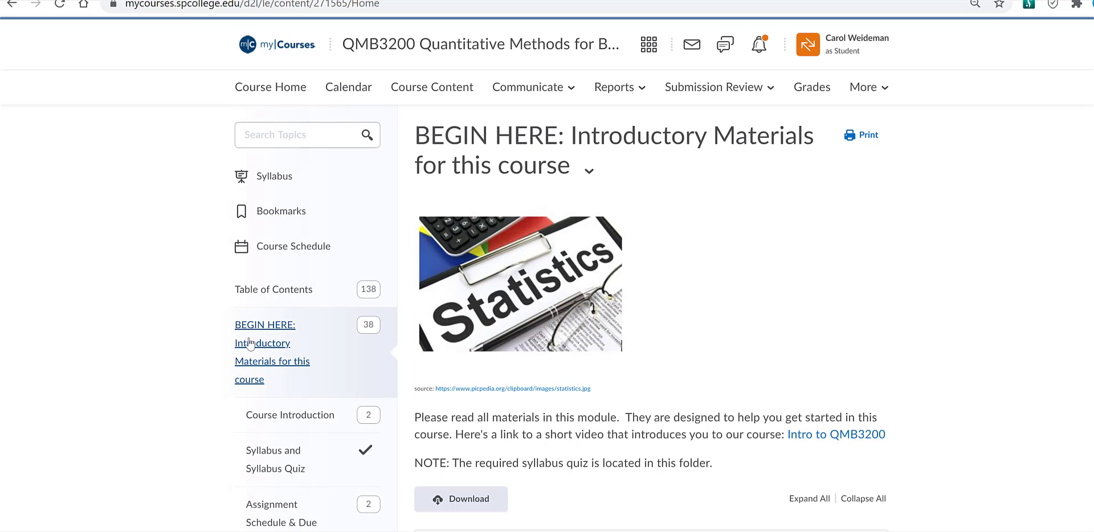
{"action": "mouse_move", "coordinate": [909, 291]}
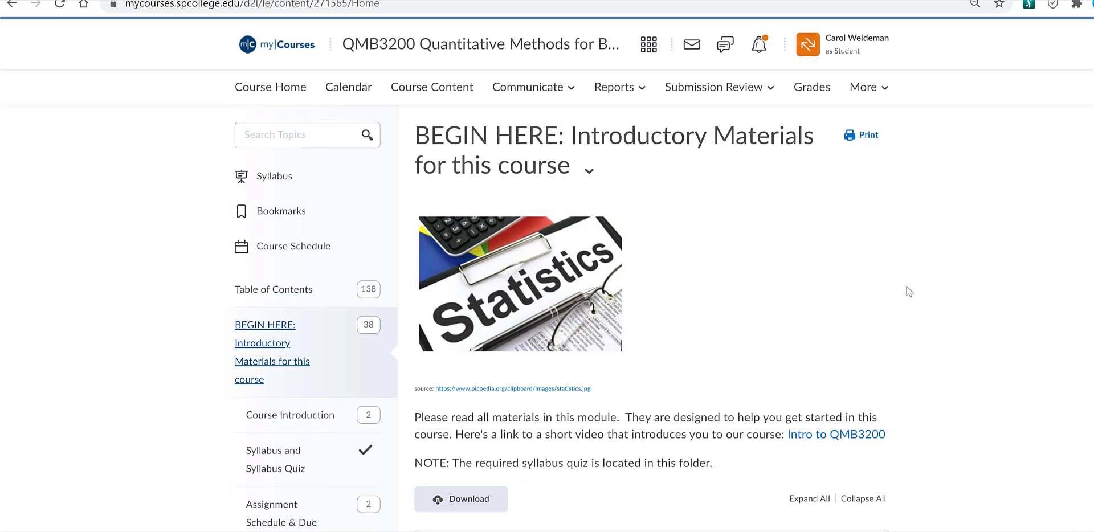
{"action": "scroll", "scroll_direction": "down", "scroll_amount": 3}
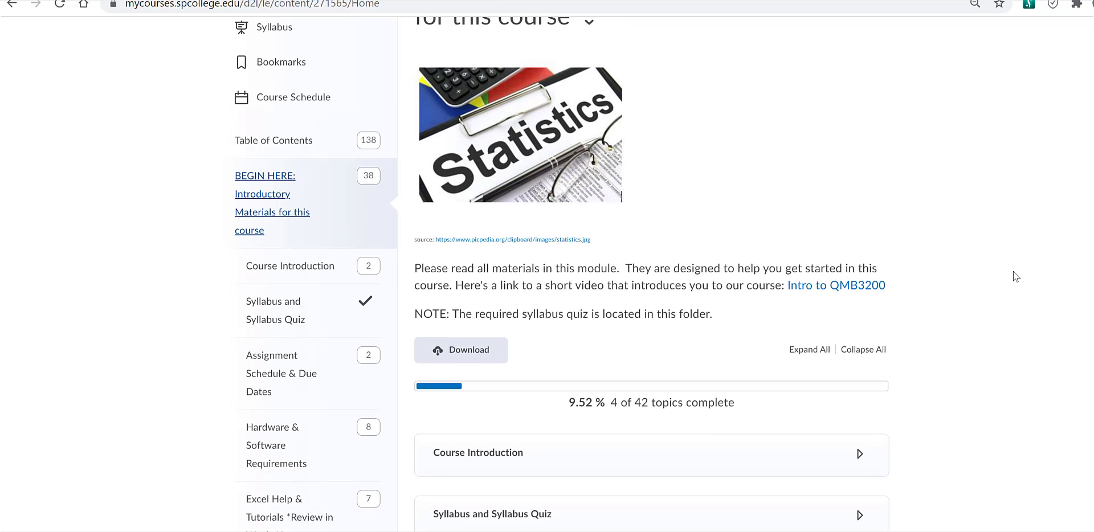
{"action": "scroll", "scroll_direction": "down", "scroll_amount": 3}
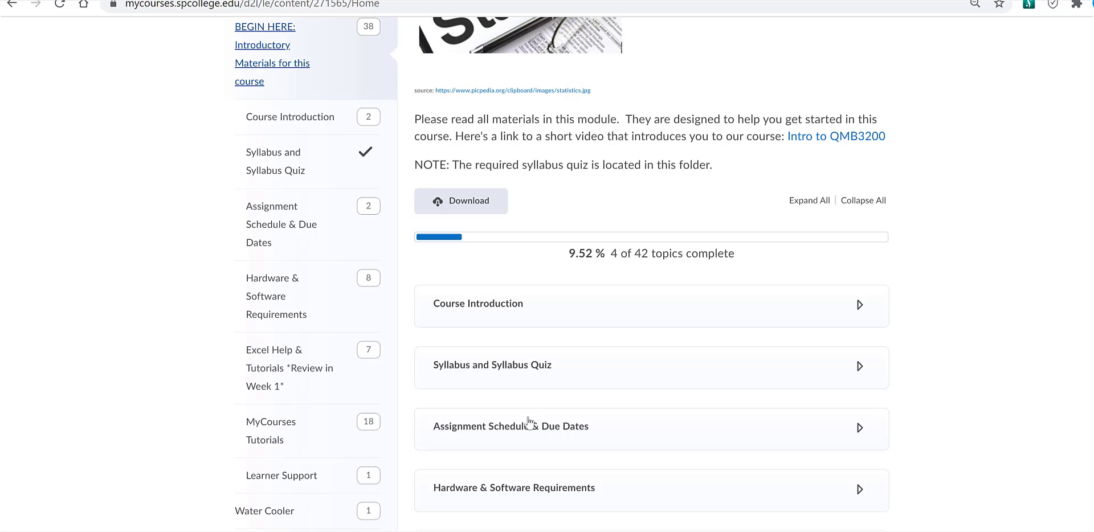
{"action": "mouse_move", "coordinate": [521, 381]}
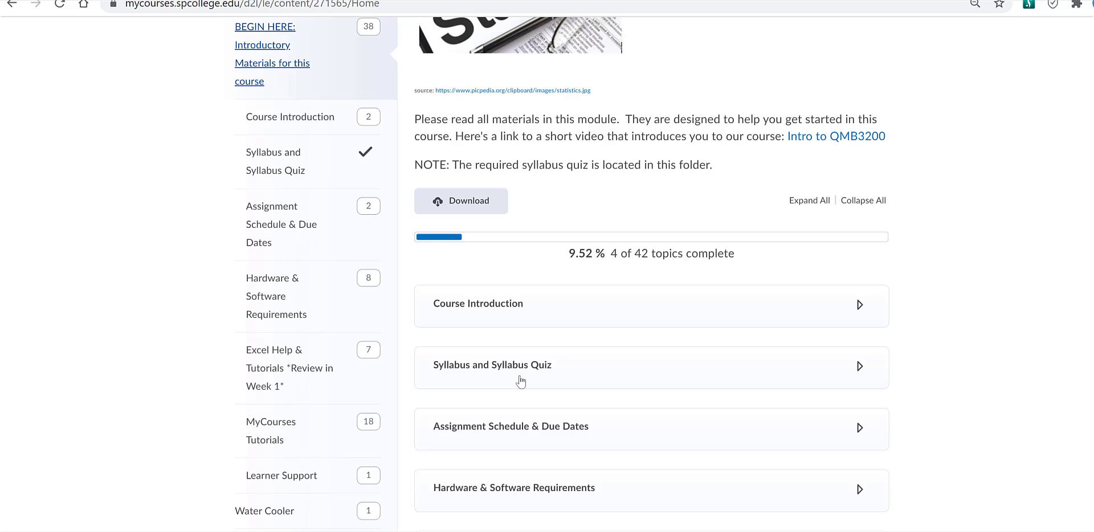
{"action": "mouse_move", "coordinate": [548, 377]}
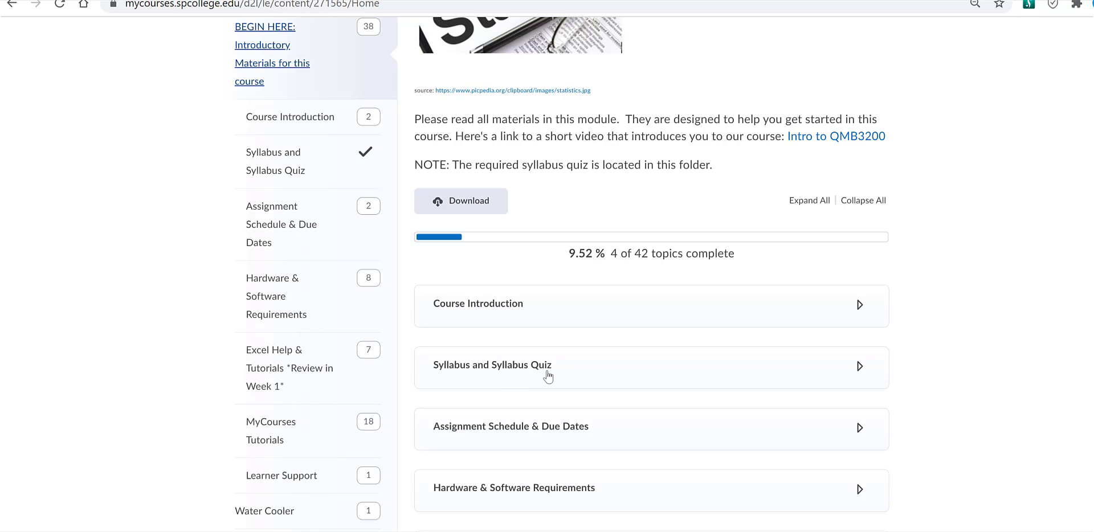
{"action": "scroll", "scroll_direction": "down", "scroll_amount": 3}
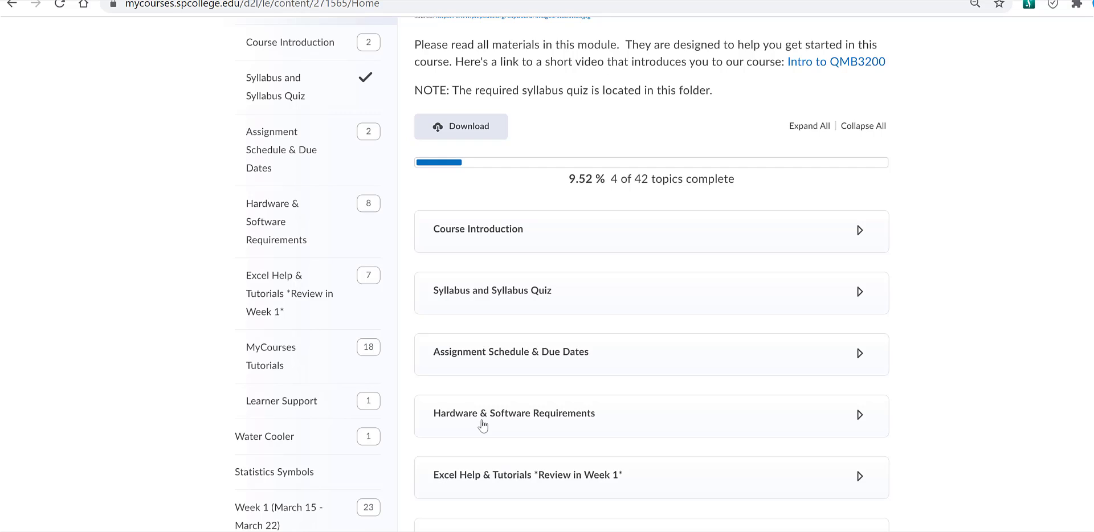
{"action": "mouse_move", "coordinate": [563, 404]}
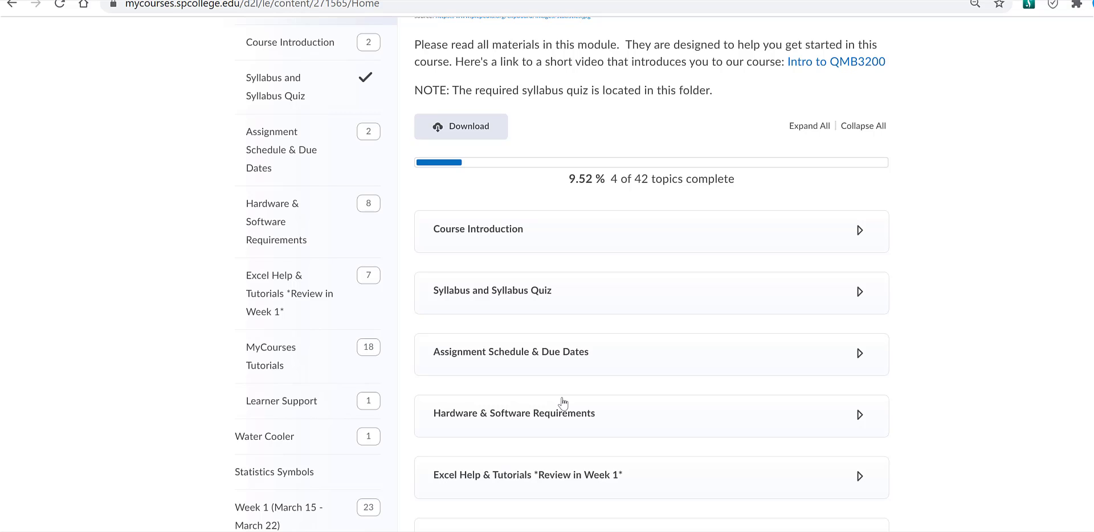
{"action": "scroll", "scroll_direction": "down", "scroll_amount": 3}
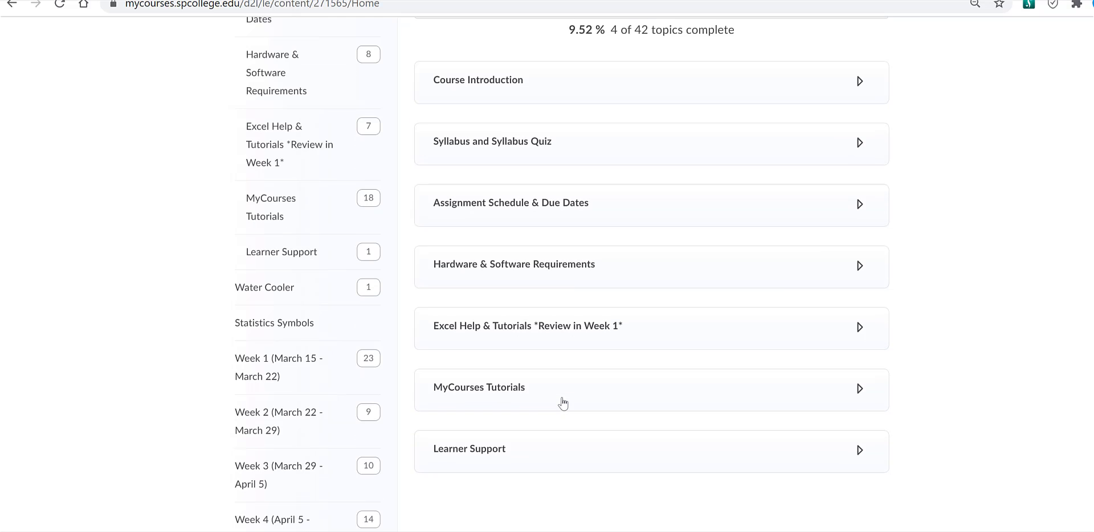
{"action": "mouse_move", "coordinate": [493, 397]}
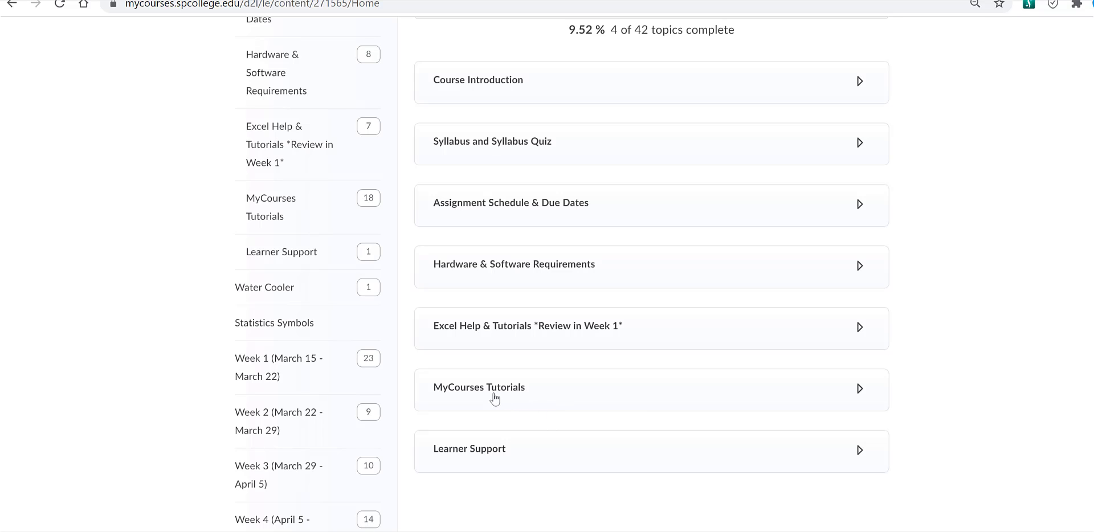
{"action": "mouse_move", "coordinate": [483, 477]}
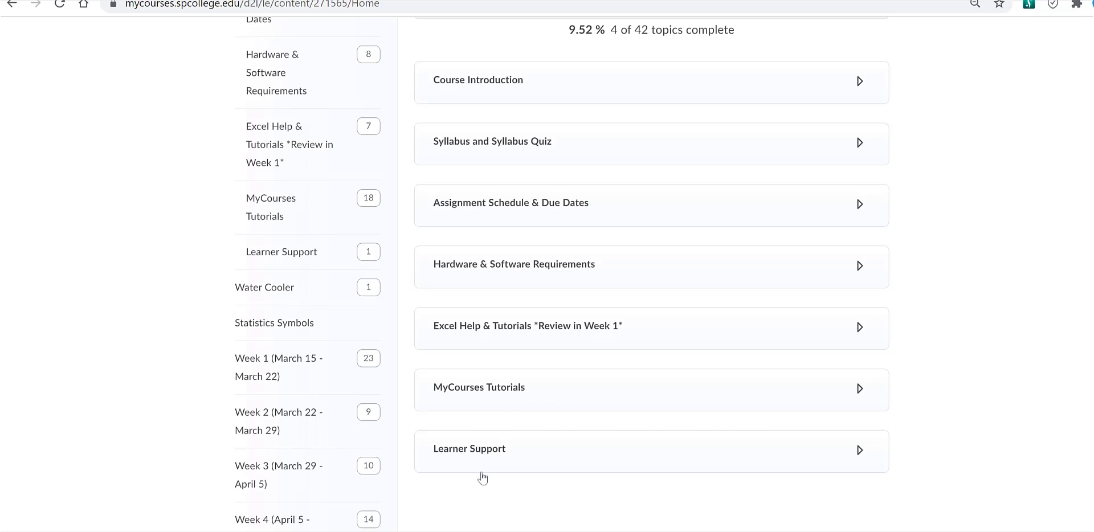
{"action": "mouse_move", "coordinate": [493, 461]}
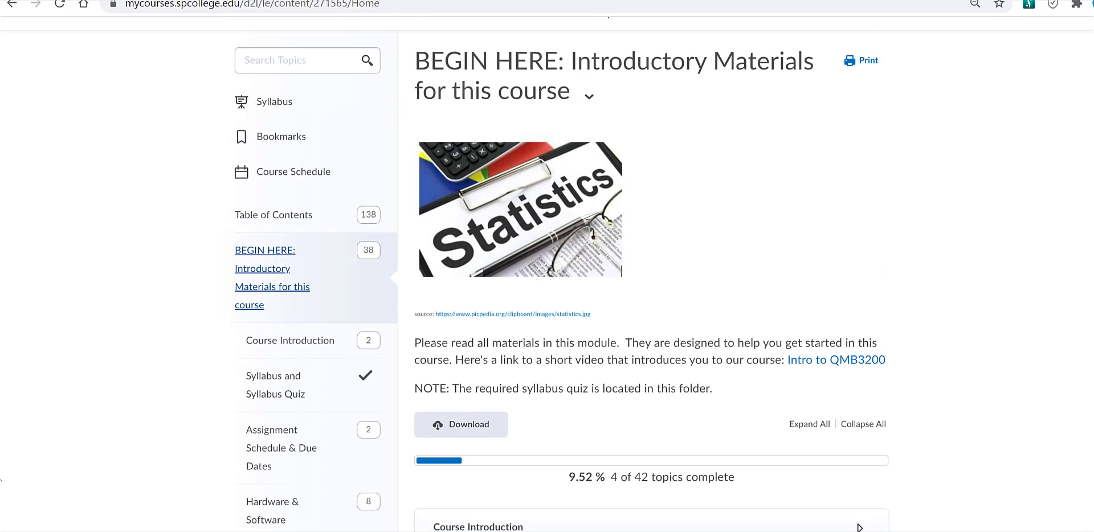
{"action": "scroll", "scroll_direction": "down", "scroll_amount": 3}
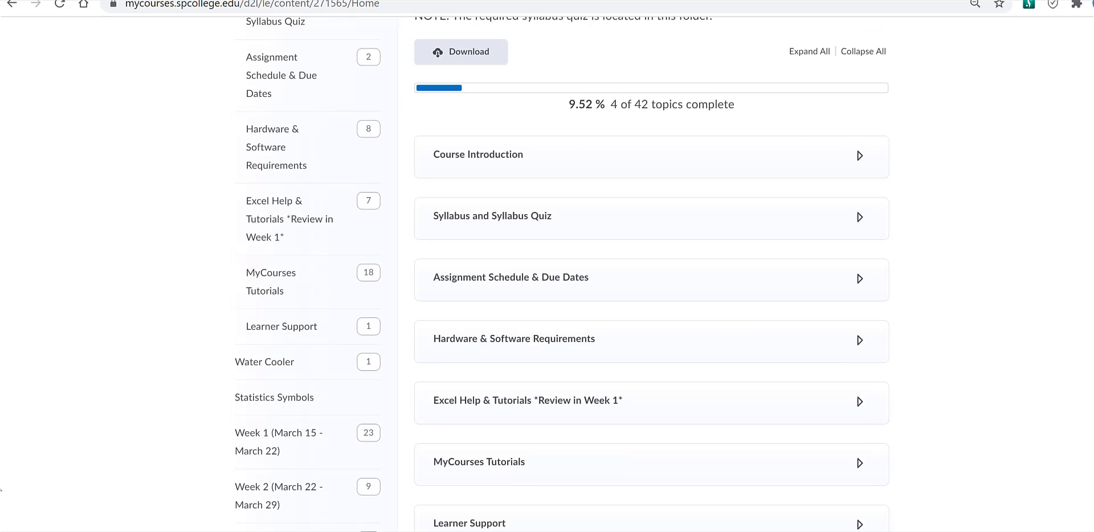
{"action": "mouse_move", "coordinate": [120, 472]}
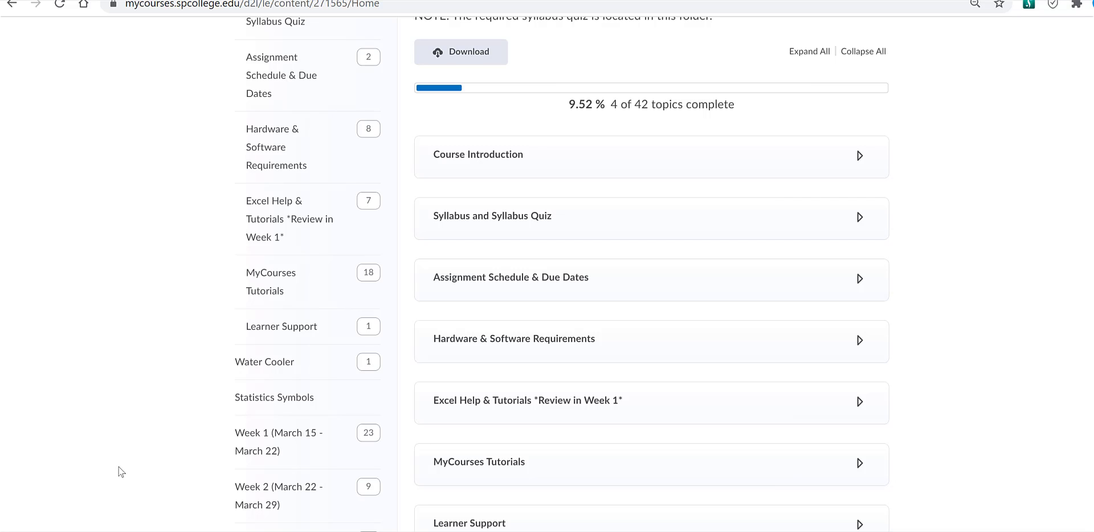
{"action": "mouse_move", "coordinate": [80, 413]}
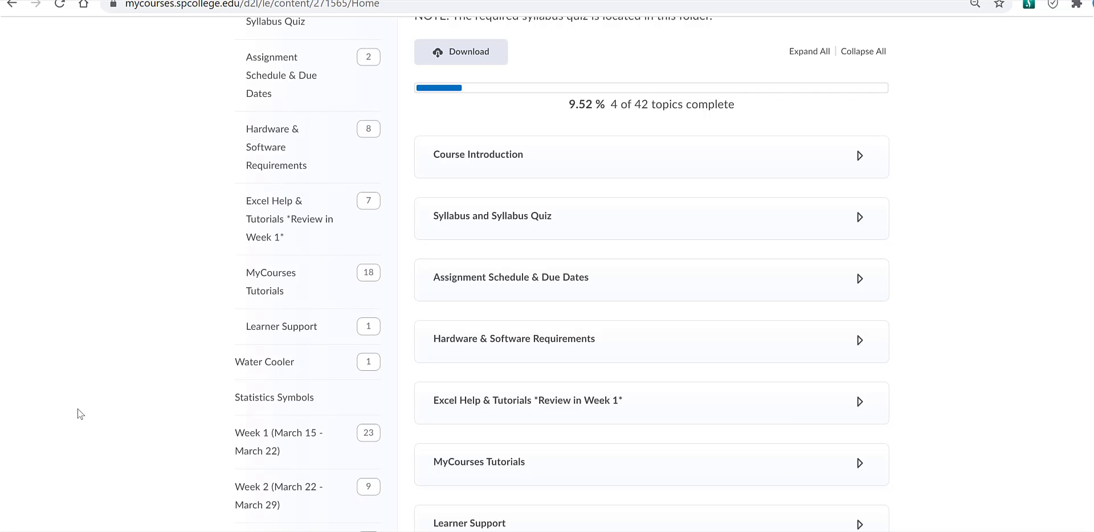
{"action": "scroll", "scroll_direction": "down", "scroll_amount": 3}
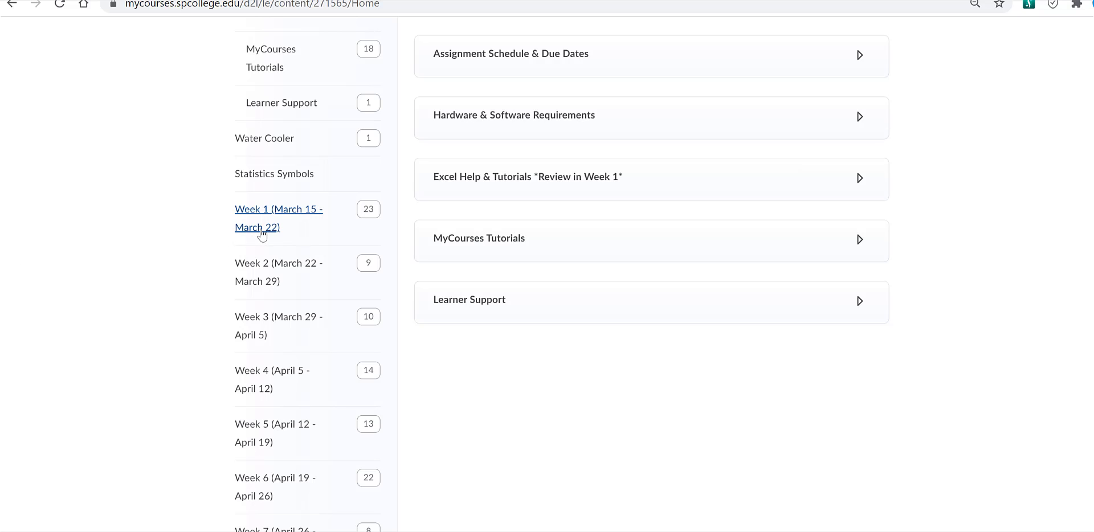
Open 'Week 1 (March 15 - March 22)' and scroll through its overview, action items and topics.
{"action": "left_click", "coordinate": [278, 218]}
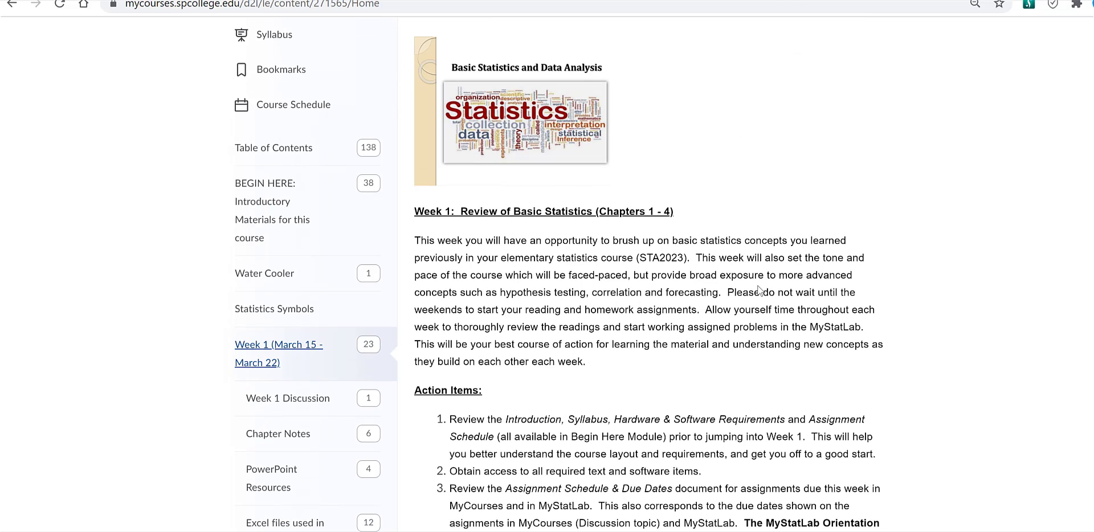
{"action": "scroll", "scroll_direction": "down", "scroll_amount": 3}
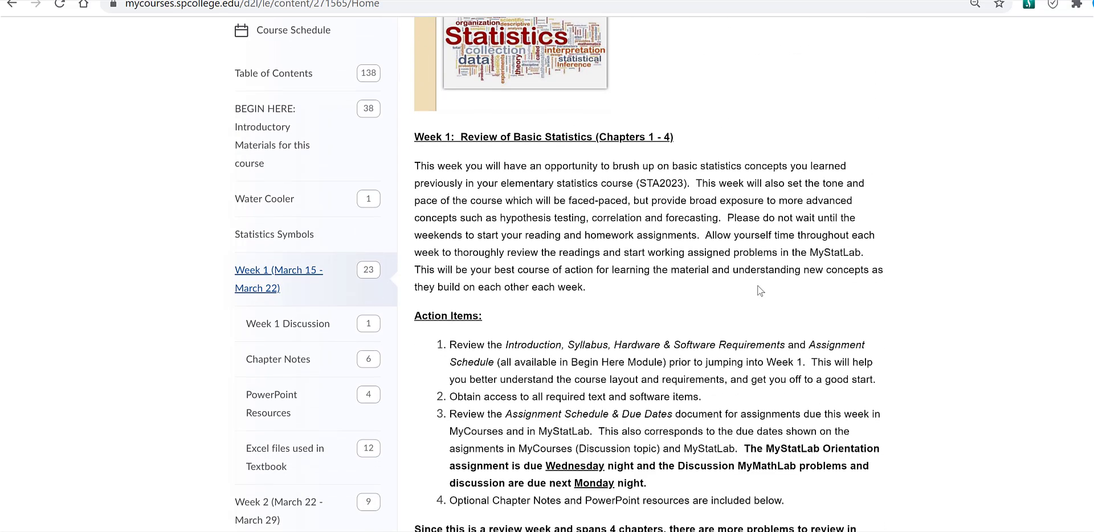
{"action": "scroll", "scroll_direction": "down", "scroll_amount": 3}
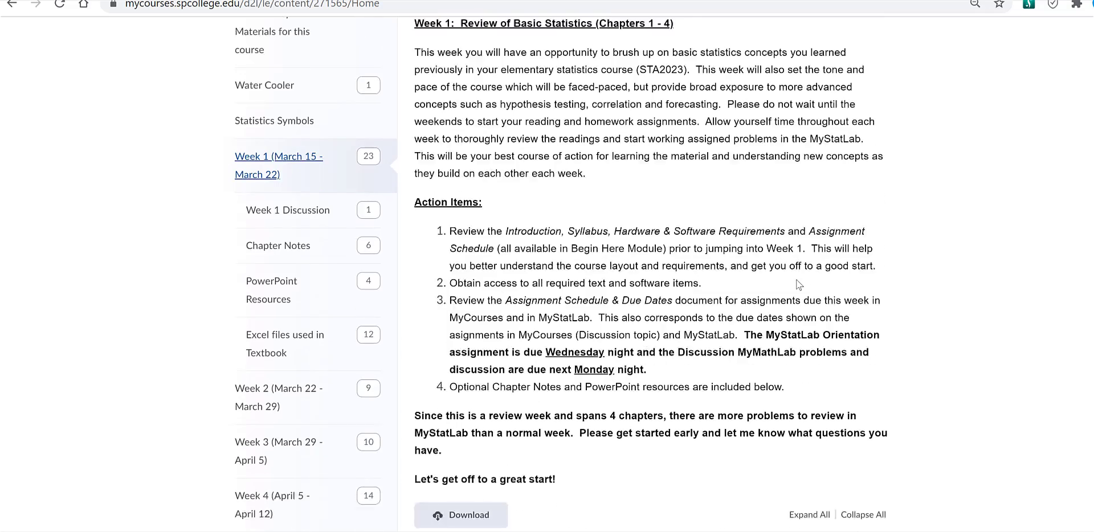
{"action": "scroll", "scroll_direction": "down", "scroll_amount": 3}
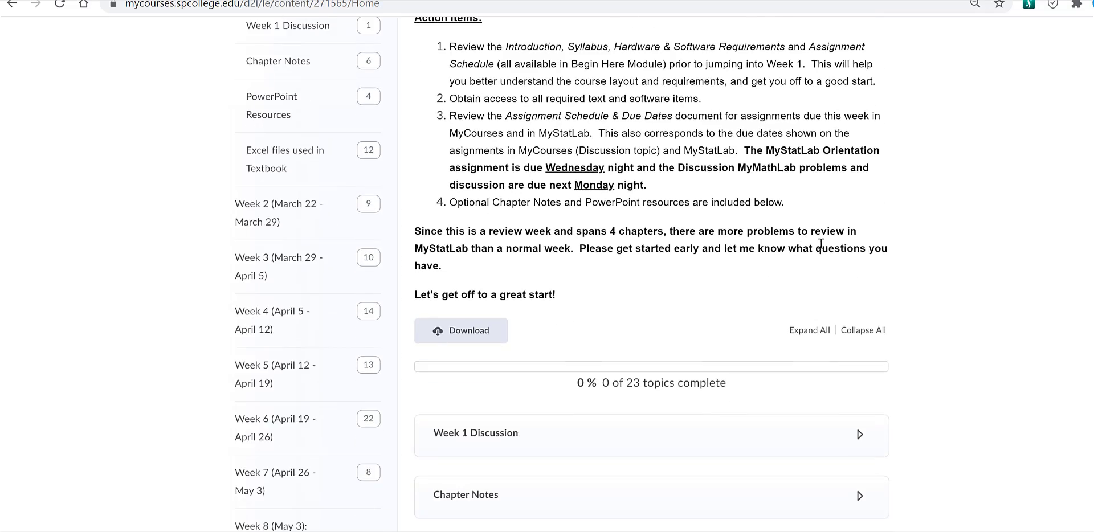
{"action": "scroll", "scroll_direction": "down", "scroll_amount": 3}
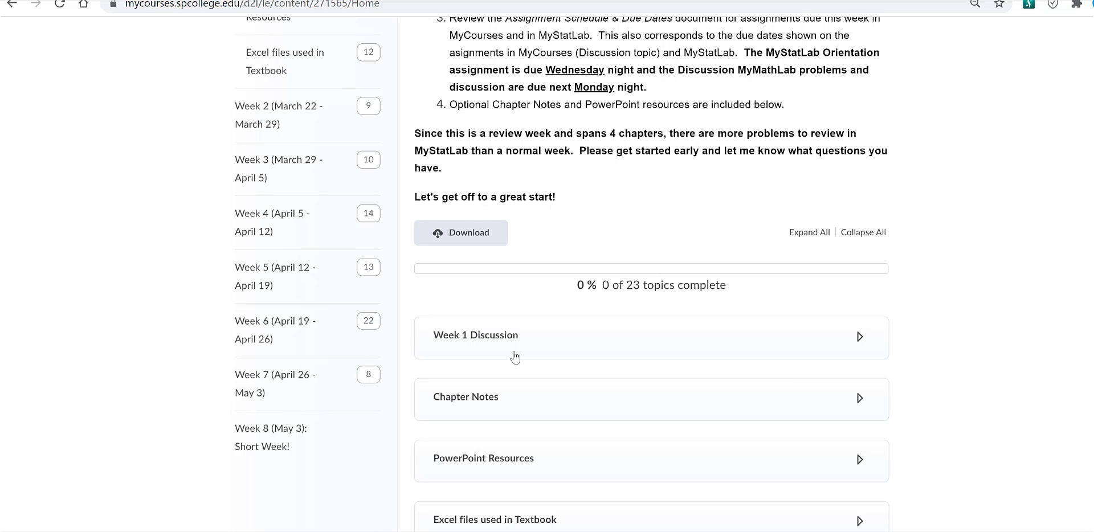
{"action": "mouse_move", "coordinate": [480, 403]}
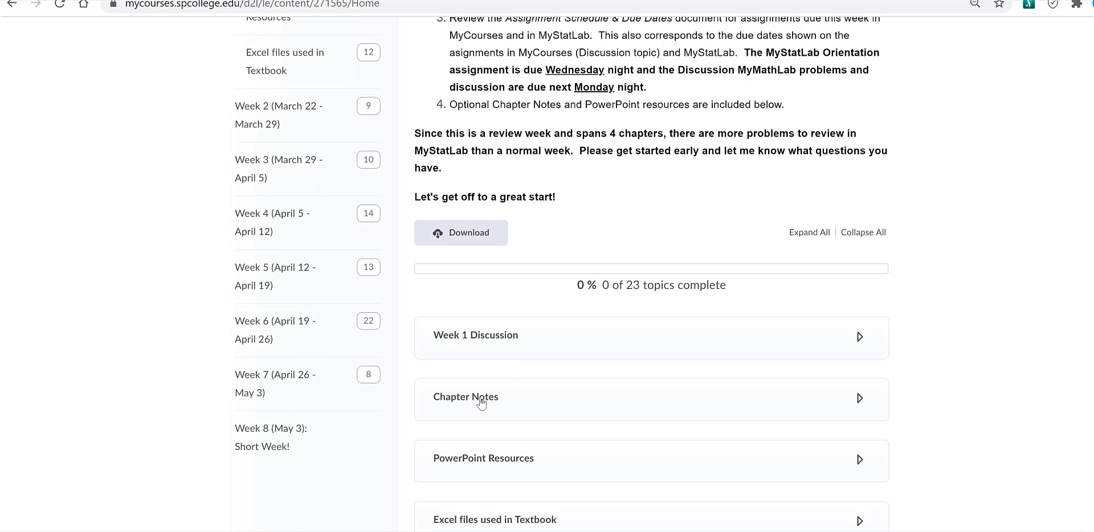
{"action": "mouse_move", "coordinate": [492, 425]}
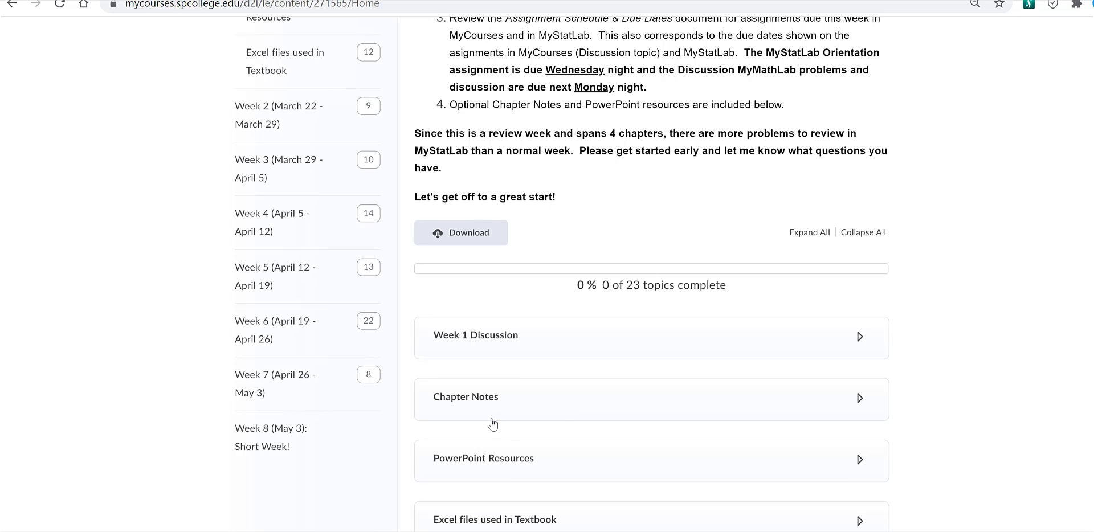
{"action": "mouse_move", "coordinate": [522, 467]}
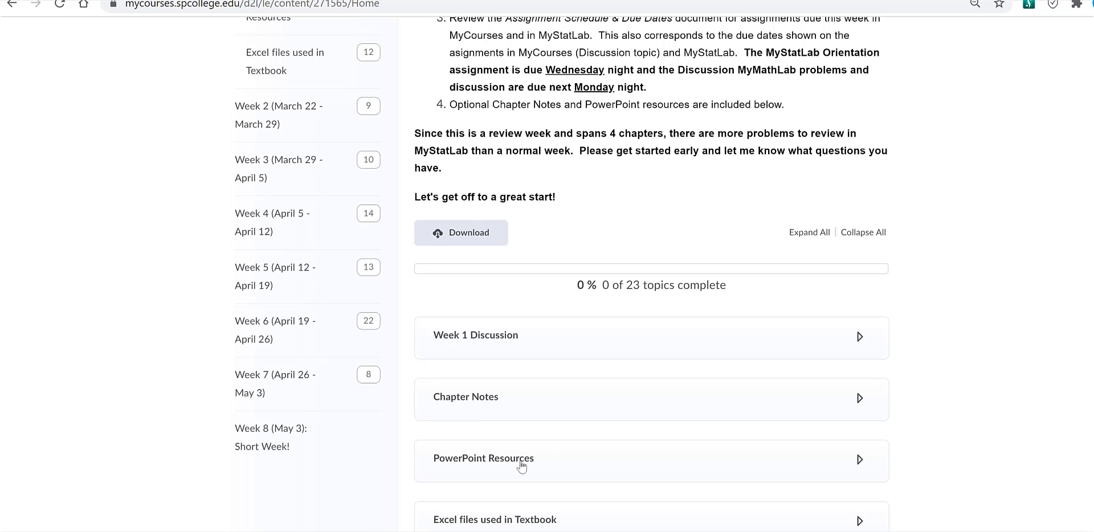
{"action": "mouse_move", "coordinate": [522, 486]}
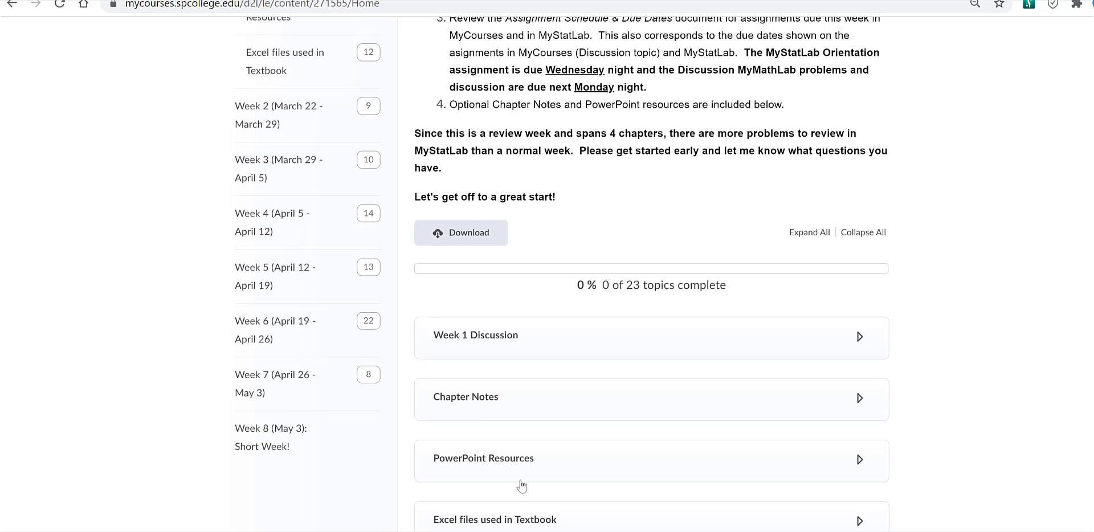
{"action": "mouse_move", "coordinate": [521, 518]}
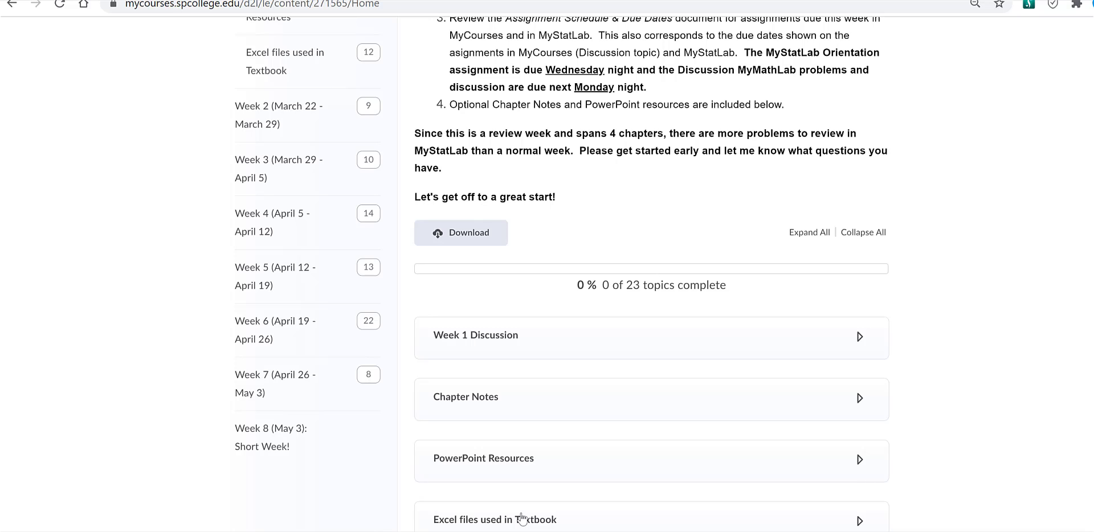
{"action": "mouse_move", "coordinate": [566, 481]}
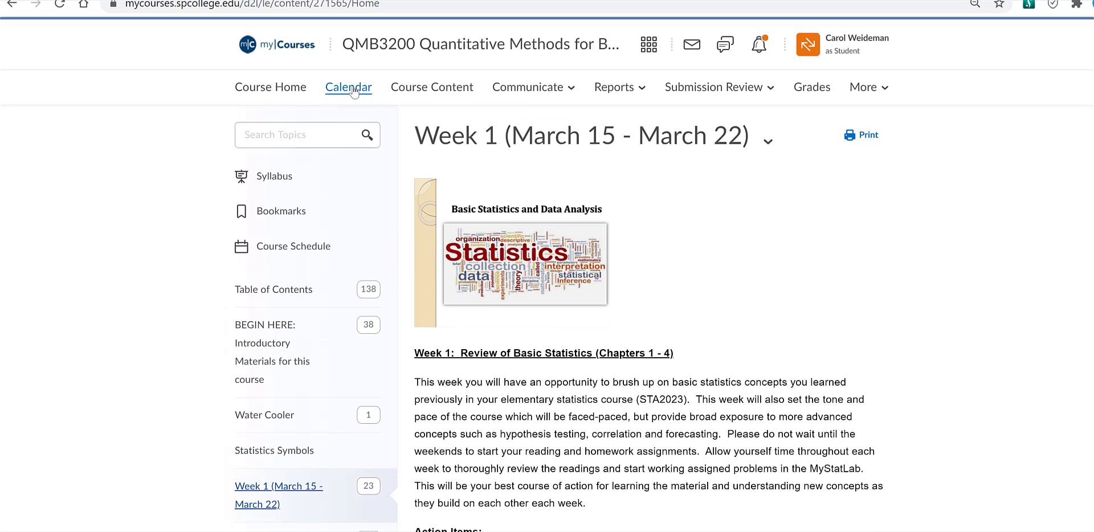
Show the course calendar and advance it from February to March 2021.
{"action": "left_click", "coordinate": [347, 88]}
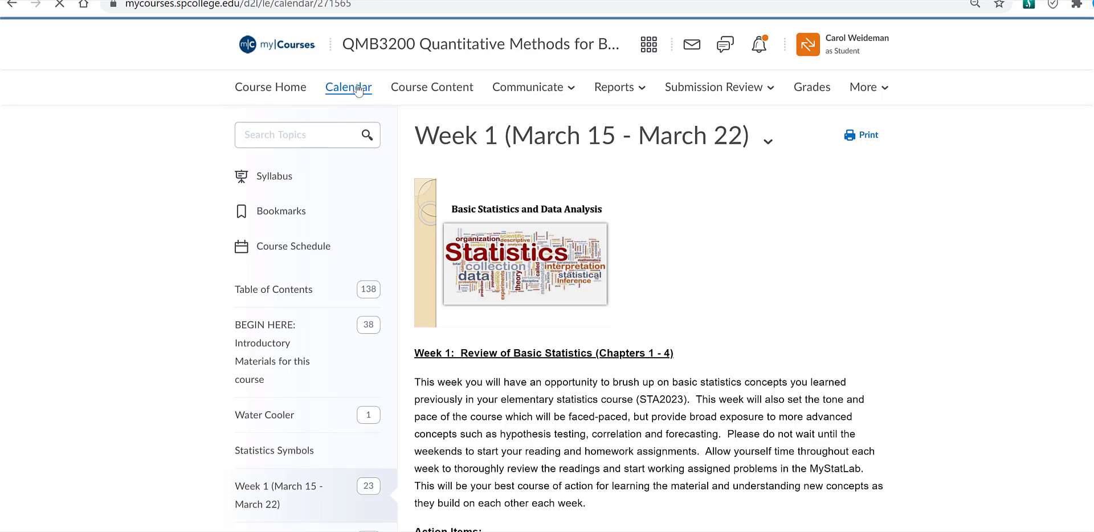
{"action": "left_click", "coordinate": [349, 86]}
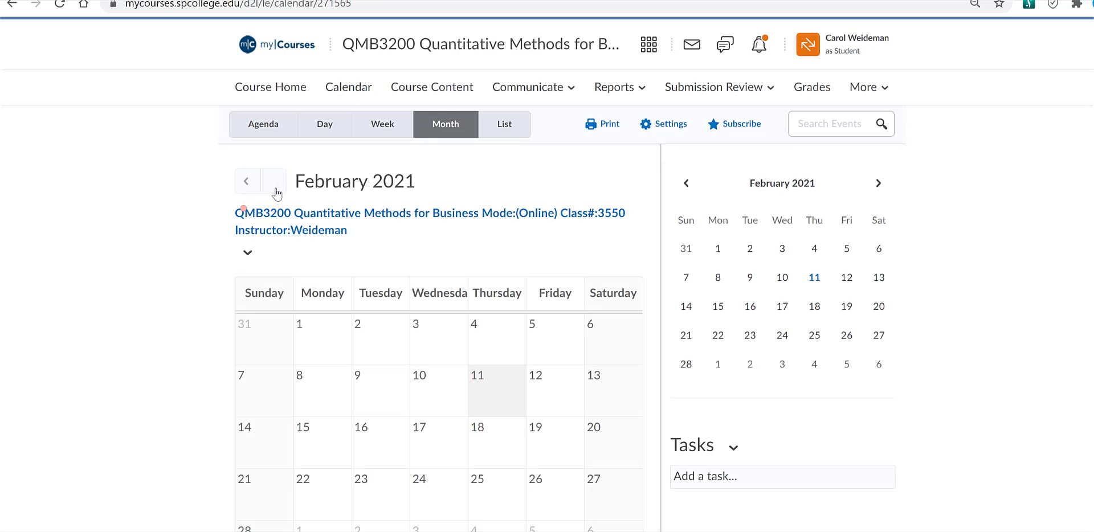
{"action": "left_click", "coordinate": [274, 181]}
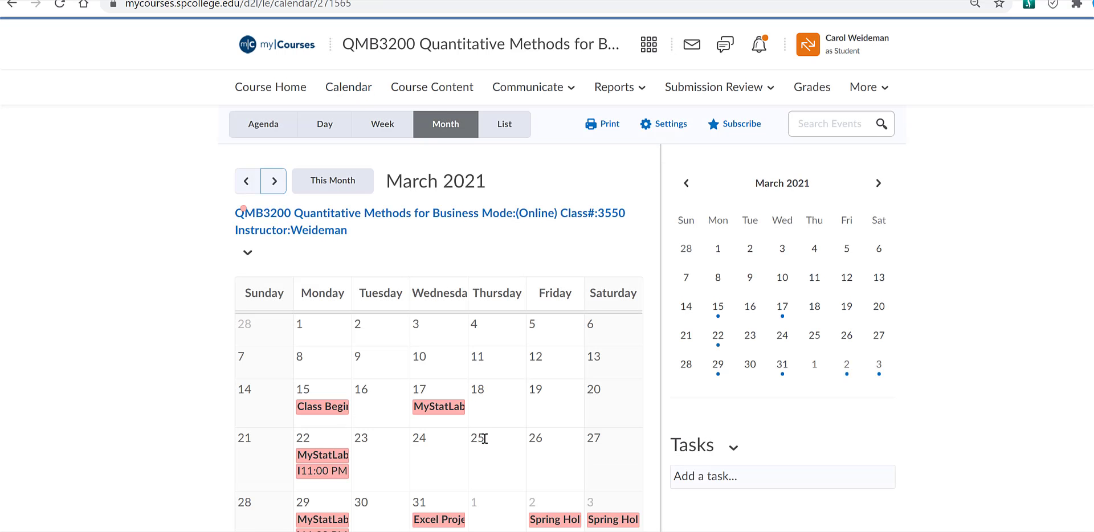
{"action": "mouse_move", "coordinate": [514, 437]}
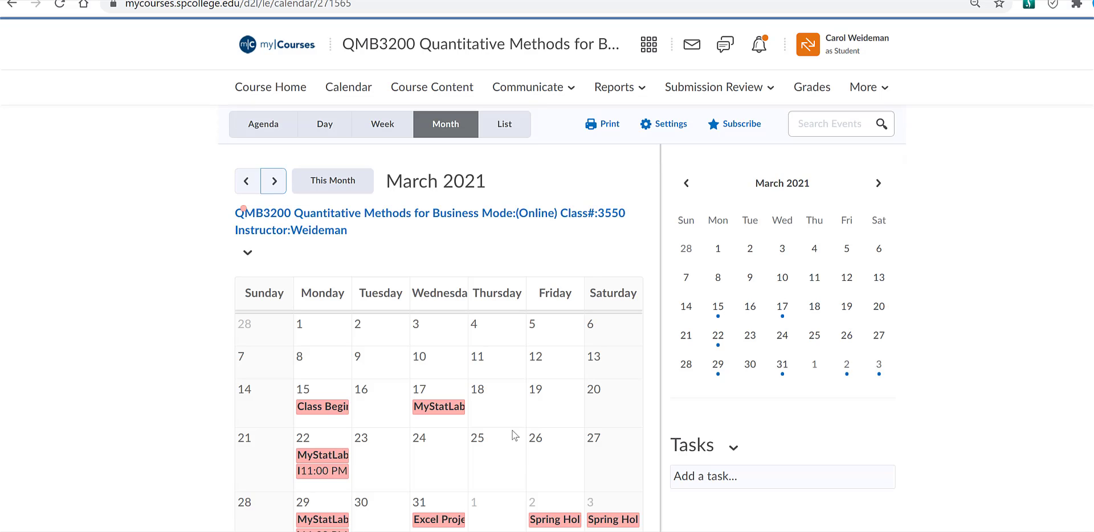
{"action": "mouse_move", "coordinate": [598, 440]}
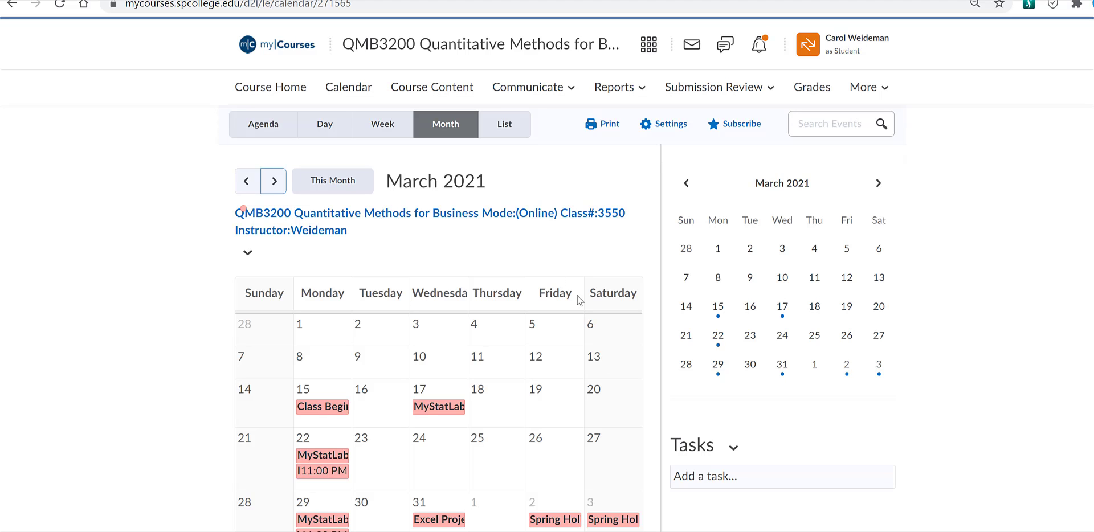
Return to the course home page and scroll to the SPC Resources and MyLab & Mastering Links widgets.
{"action": "left_click", "coordinate": [270, 86]}
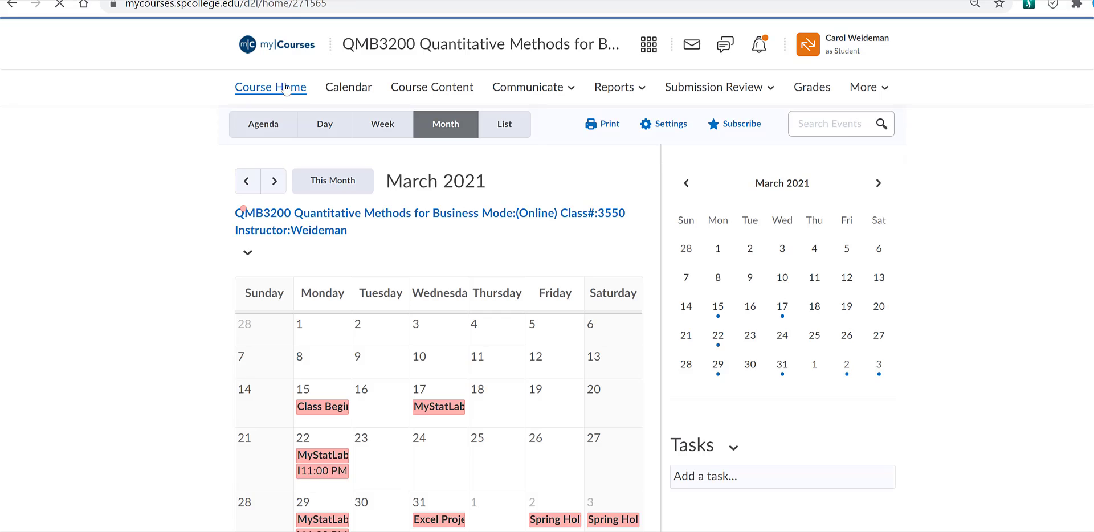
{"action": "left_click", "coordinate": [270, 87]}
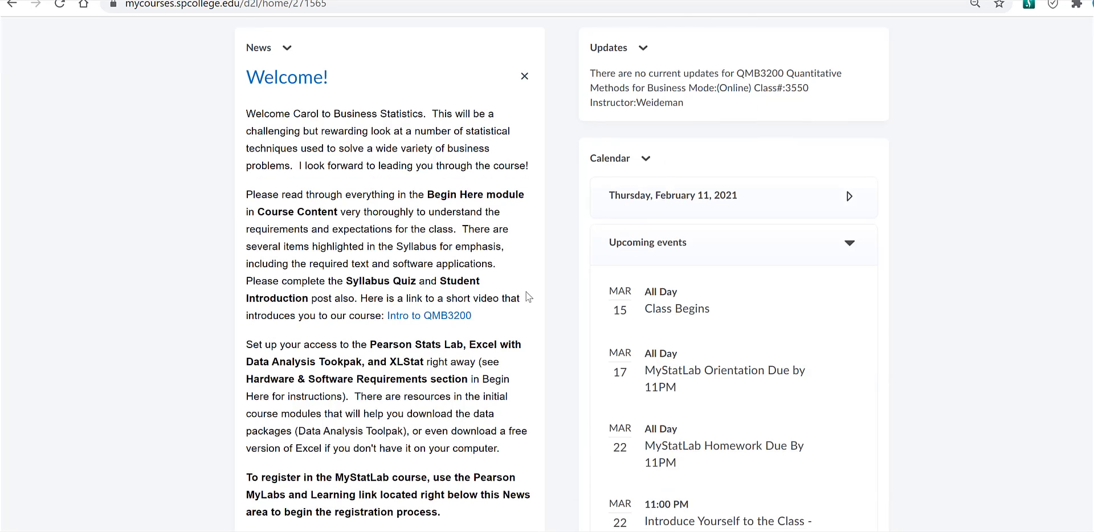
{"action": "scroll", "scroll_direction": "down", "scroll_amount": 3}
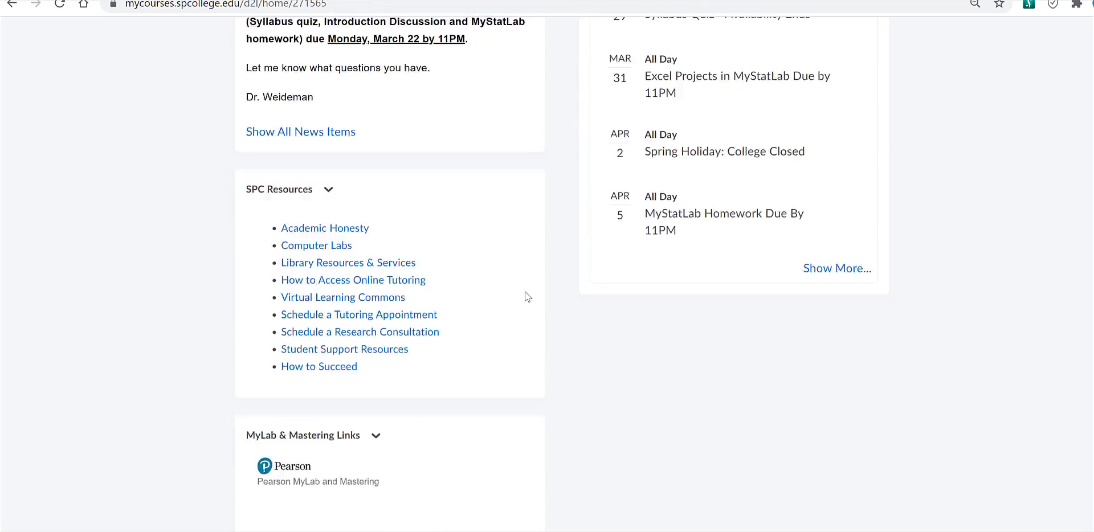
{"action": "scroll", "scroll_direction": "down", "scroll_amount": 3}
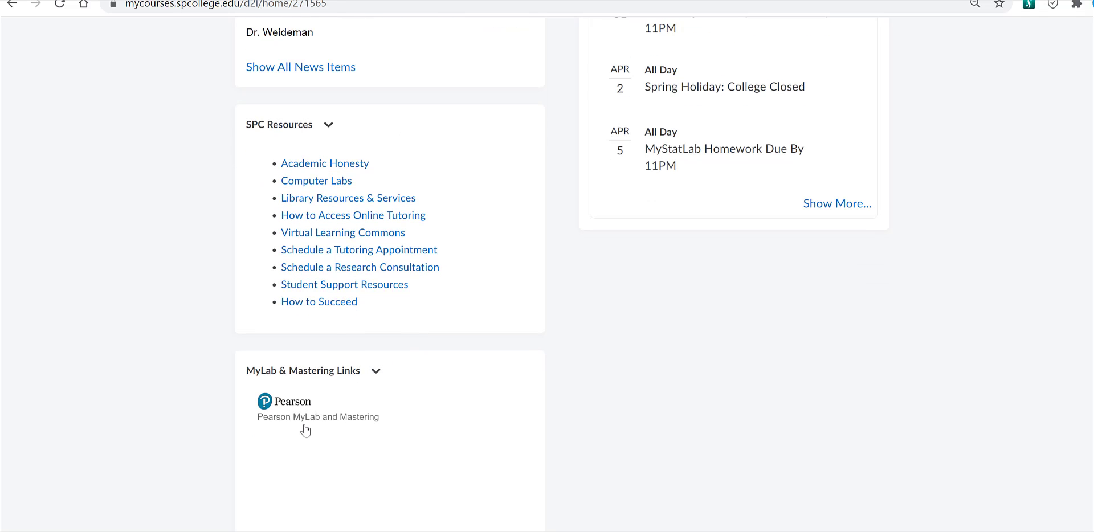
{"action": "mouse_move", "coordinate": [305, 430]}
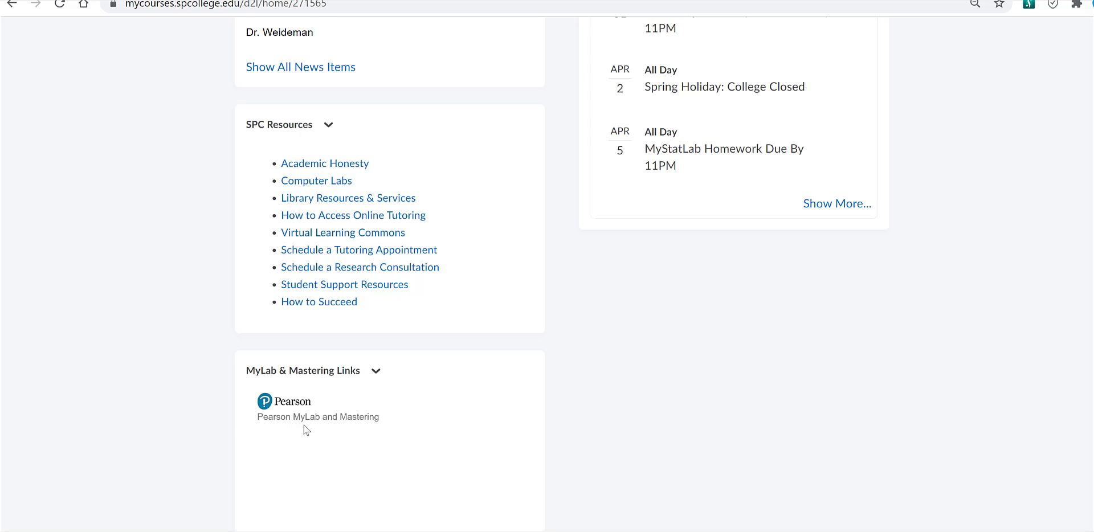
{"action": "mouse_move", "coordinate": [600, 273]}
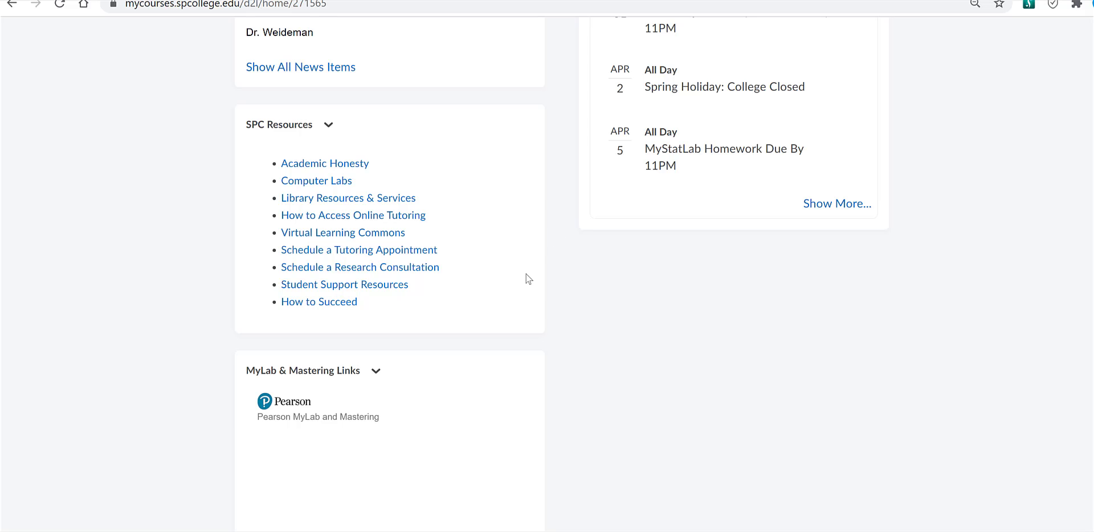
{"action": "mouse_move", "coordinate": [604, 380]}
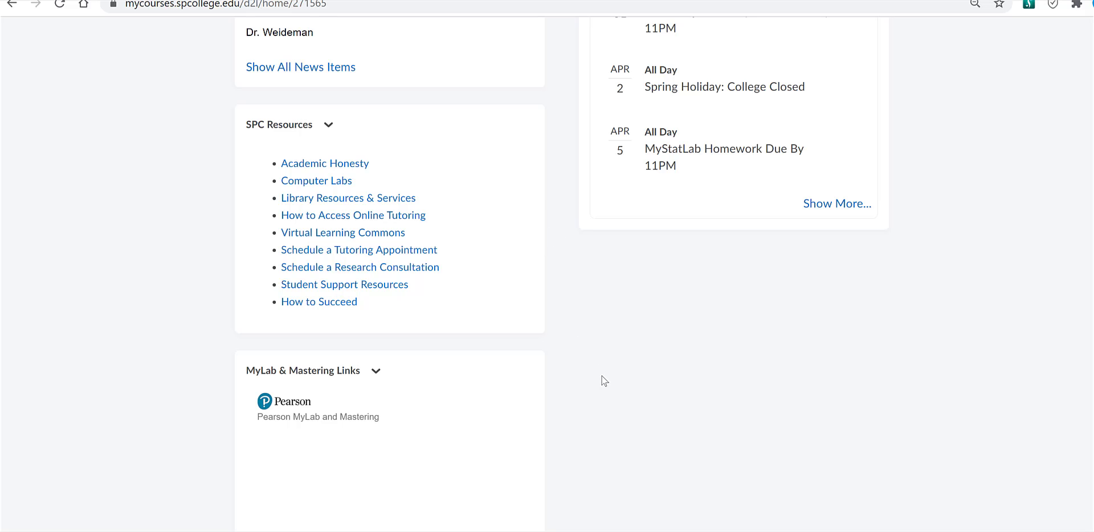
{"action": "mouse_move", "coordinate": [602, 382]}
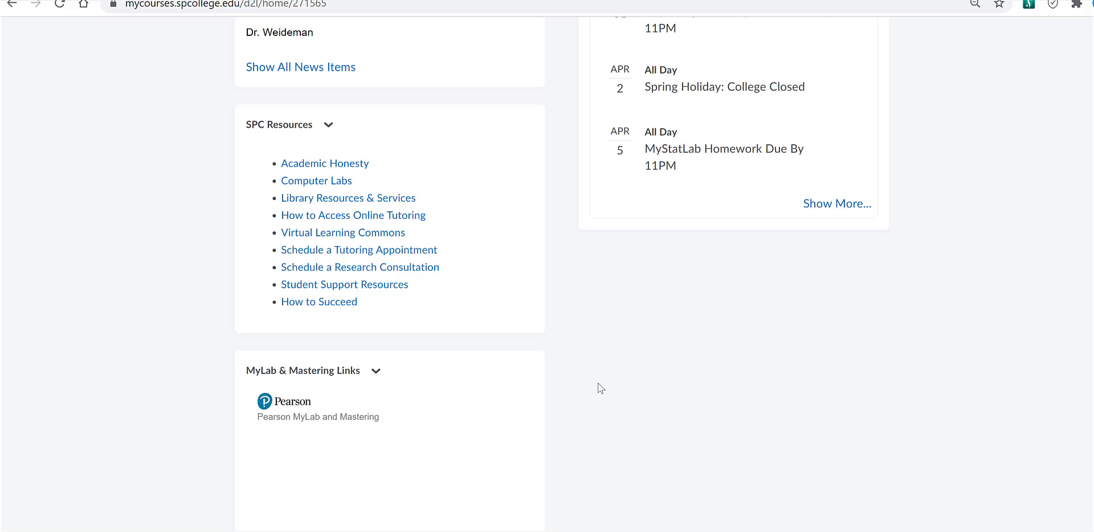
{"action": "mouse_move", "coordinate": [667, 343]}
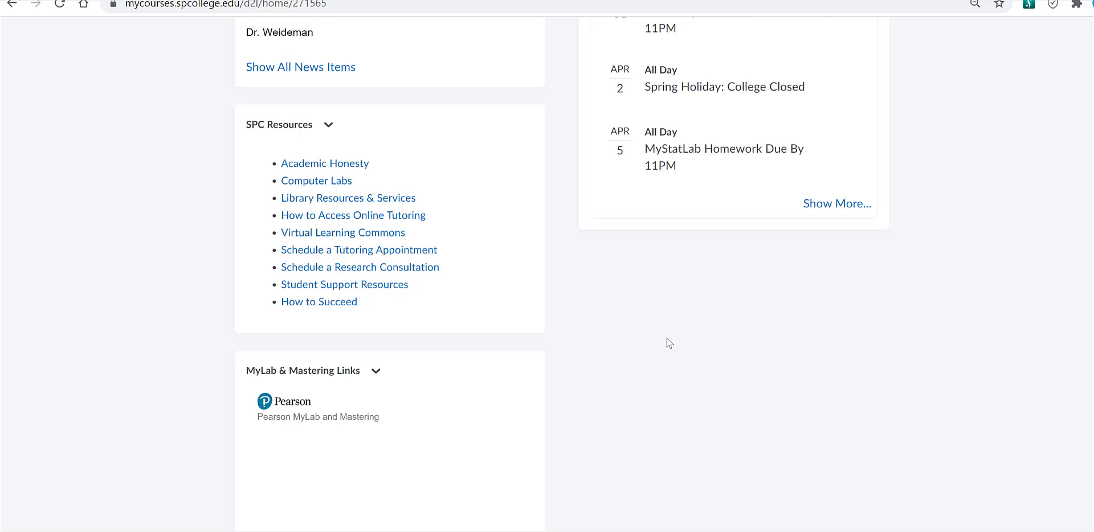
{"action": "mouse_move", "coordinate": [704, 372]}
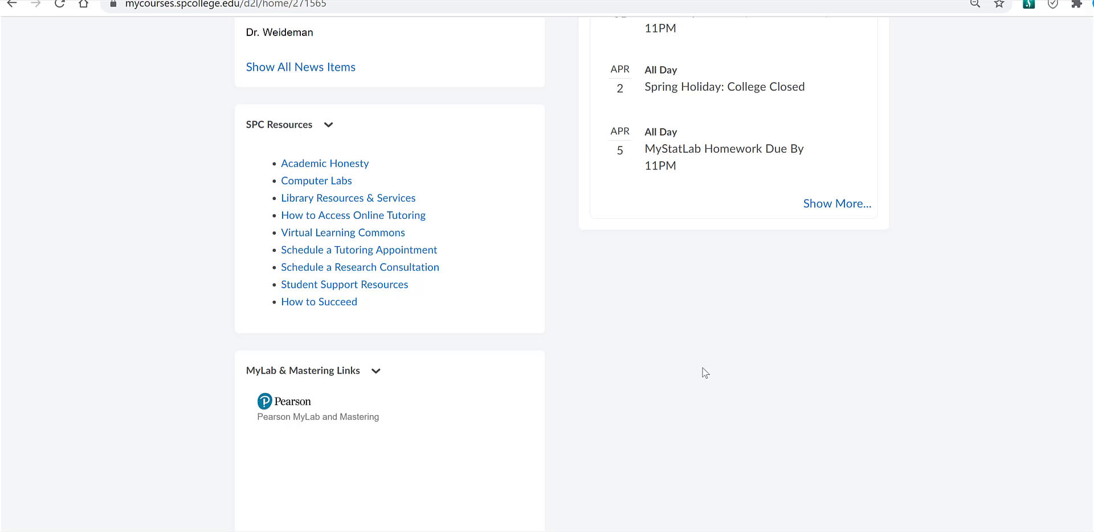
{"action": "mouse_move", "coordinate": [849, 453]}
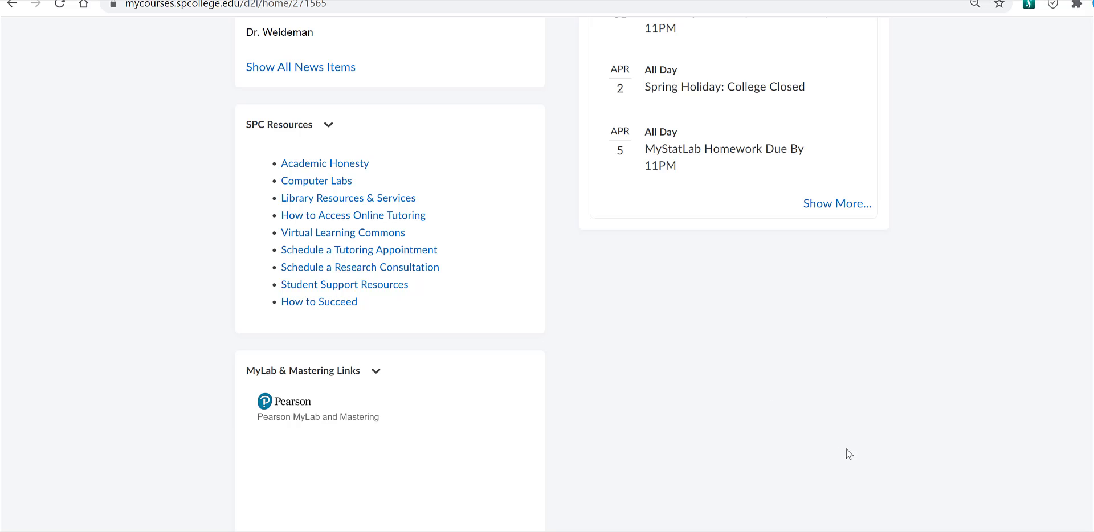
{"action": "mouse_move", "coordinate": [802, 518]}
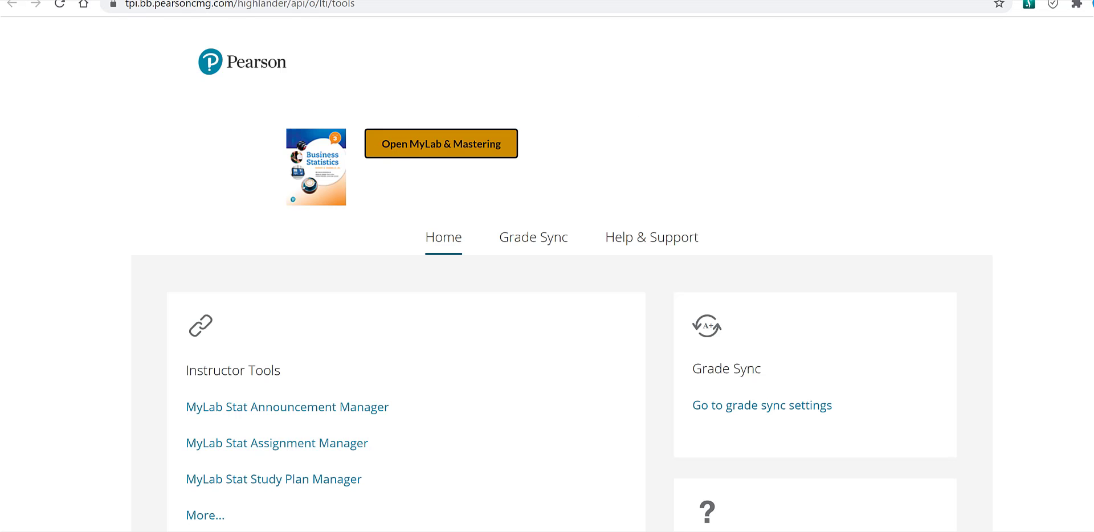
Launch MyLab & Mastering, switch to the student home view and advance its calendar to March 2021.
{"action": "left_click", "coordinate": [440, 143]}
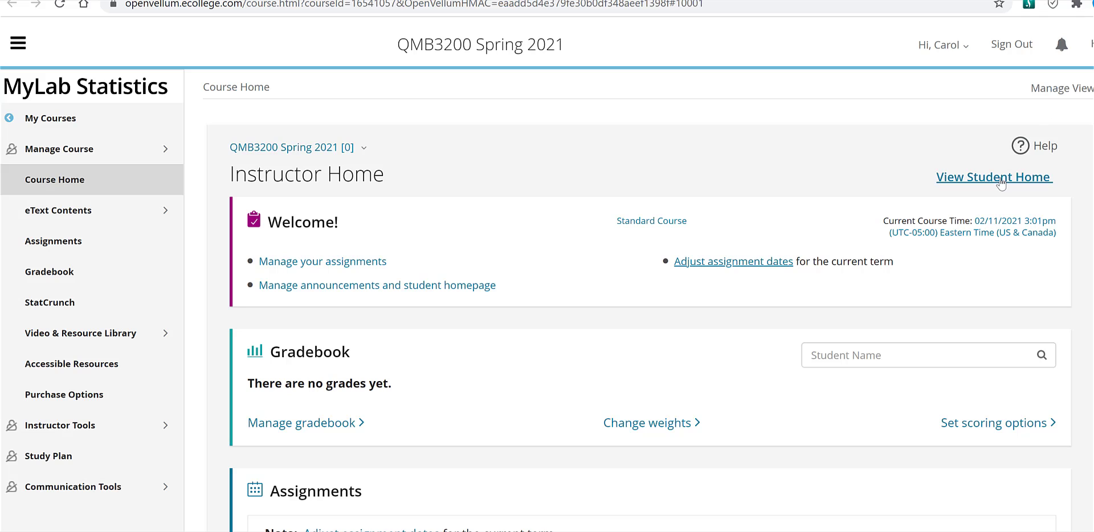
{"action": "left_click", "coordinate": [993, 177]}
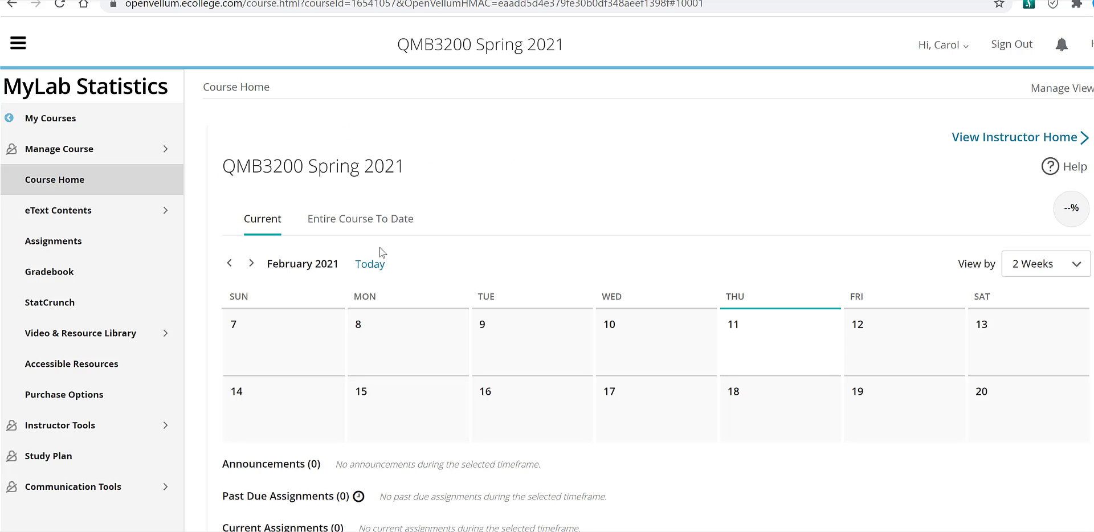
{"action": "left_click", "coordinate": [251, 263]}
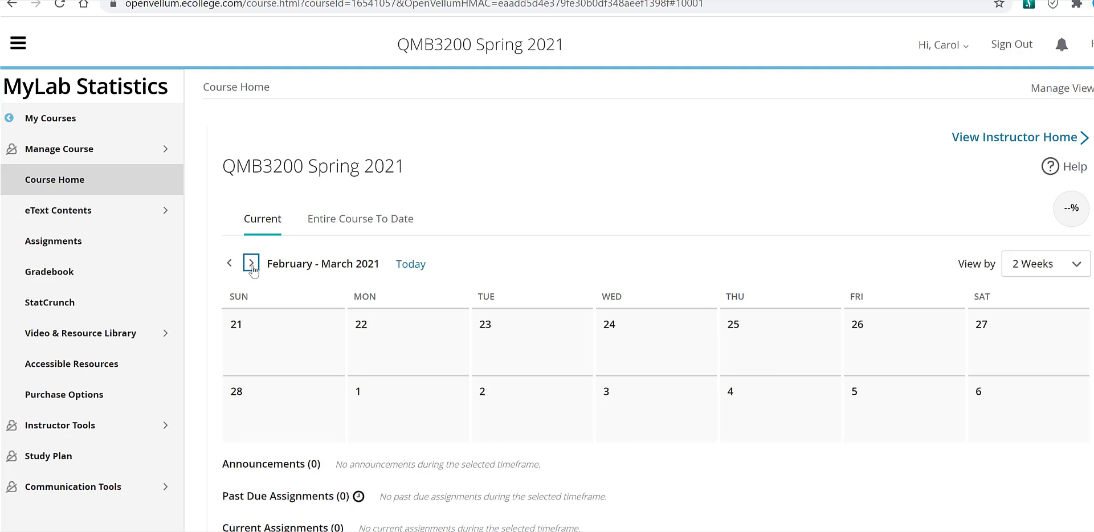
{"action": "left_click", "coordinate": [252, 263]}
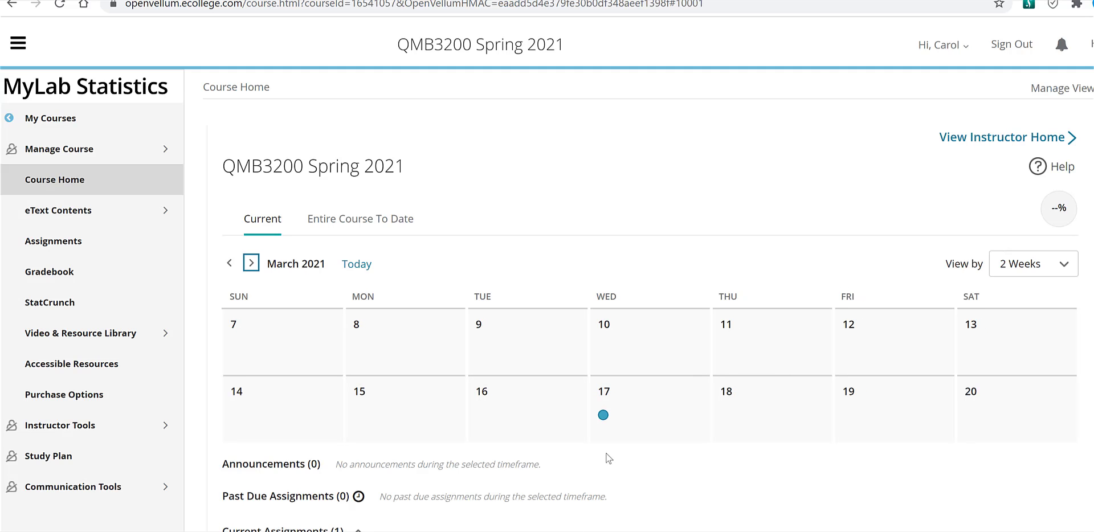
{"action": "mouse_move", "coordinate": [567, 415]}
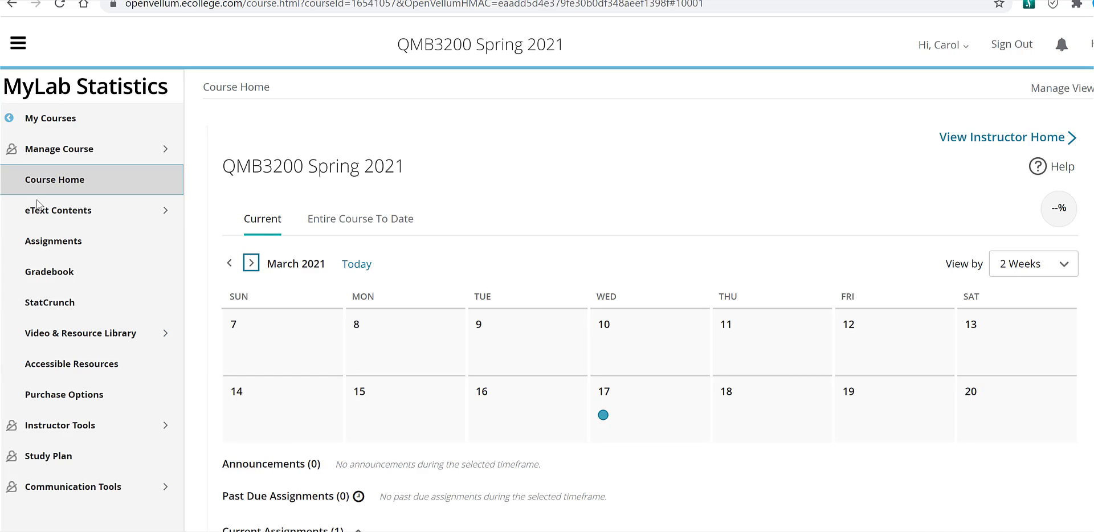
{"action": "mouse_move", "coordinate": [58, 210]}
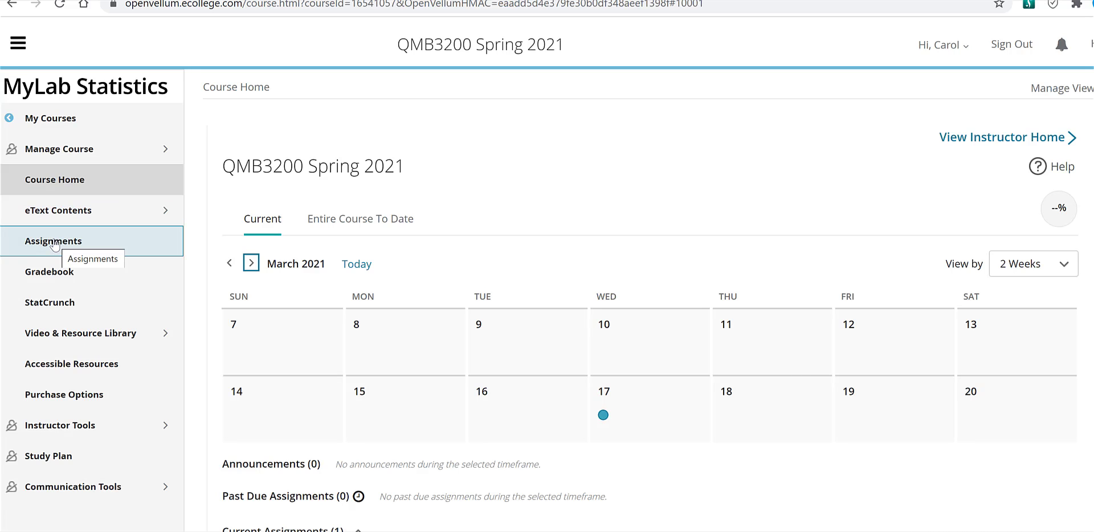
{"action": "mouse_move", "coordinate": [49, 302]}
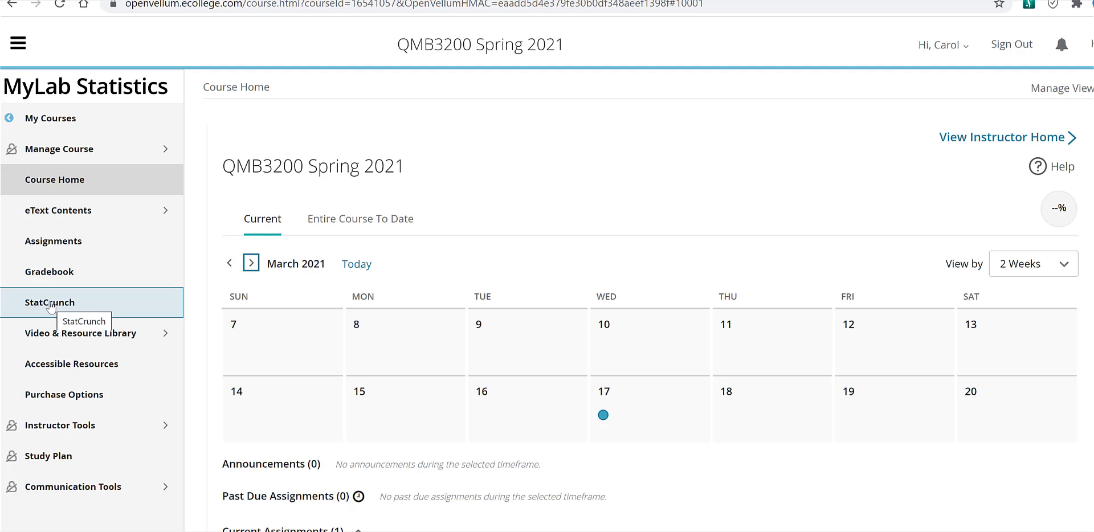
{"action": "mouse_move", "coordinate": [117, 270]}
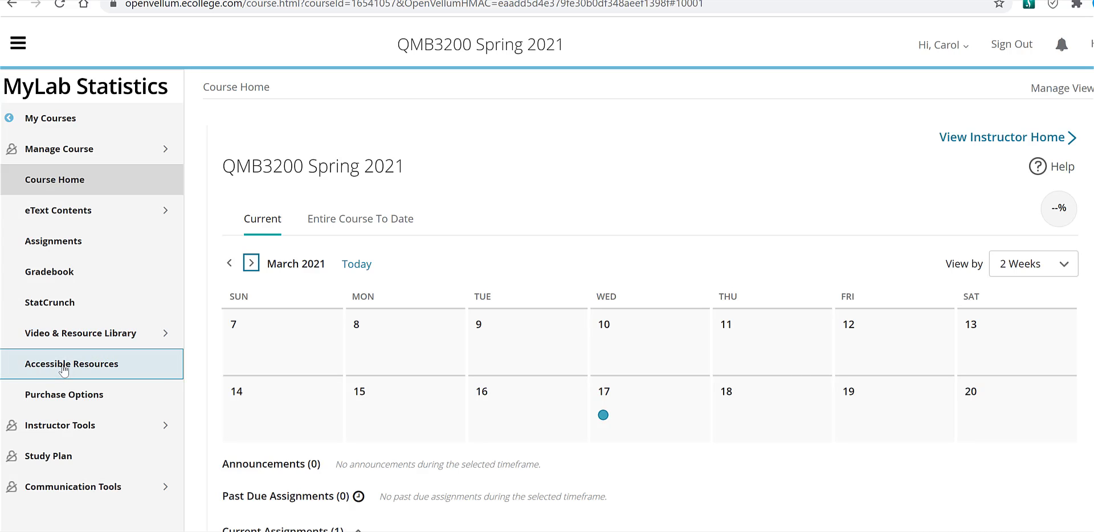
{"action": "mouse_move", "coordinate": [355, 263]}
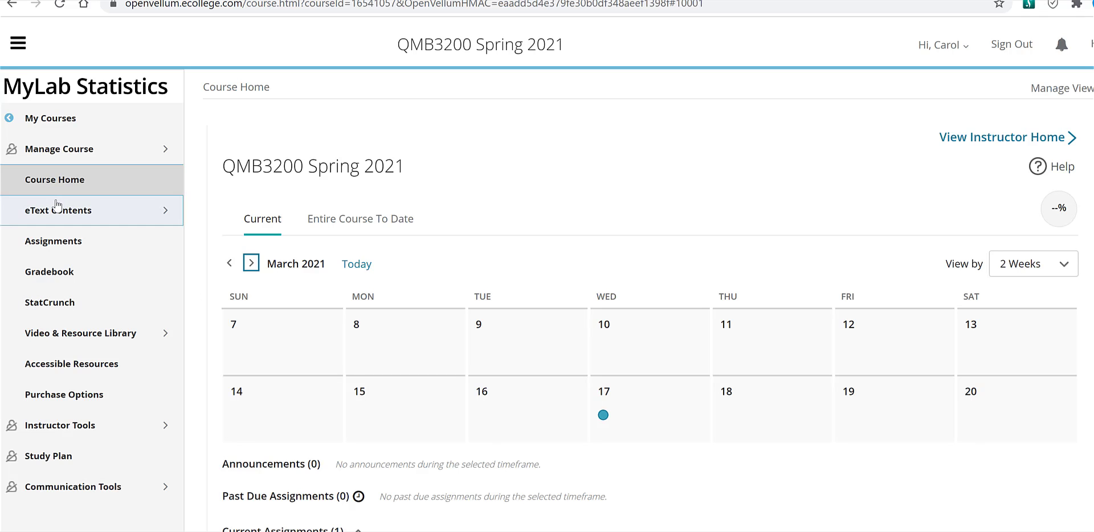
Browse the eText Contents to Chapter 5, view Section 5.1 resources and return to the Chapter 5 overview.
{"action": "left_click", "coordinate": [58, 210]}
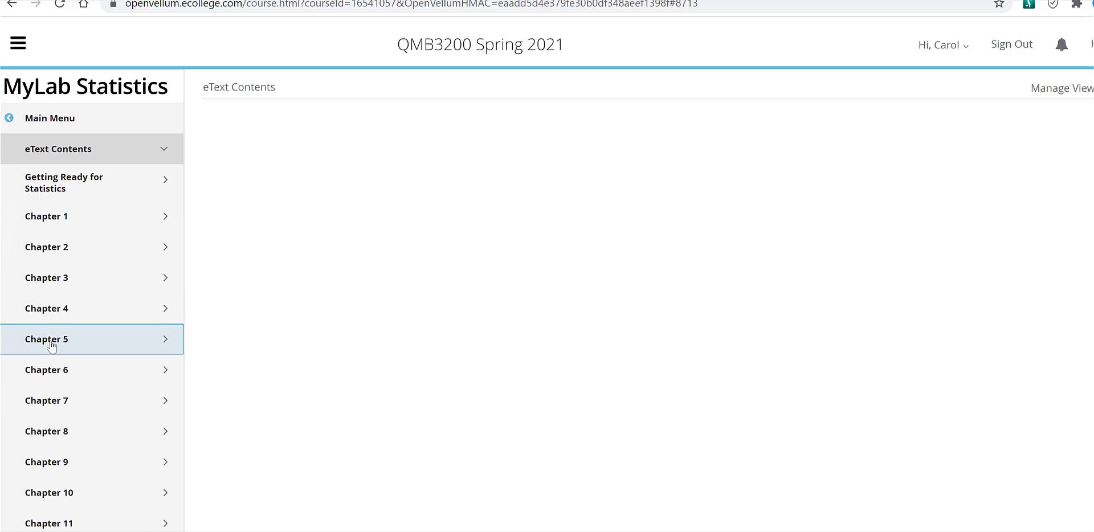
{"action": "left_click", "coordinate": [47, 339]}
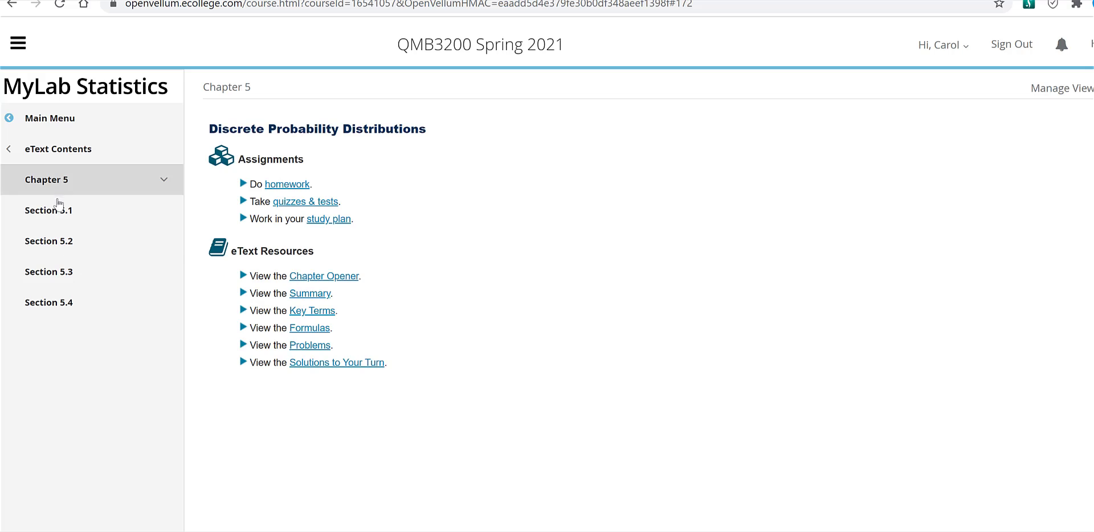
{"action": "left_click", "coordinate": [49, 210]}
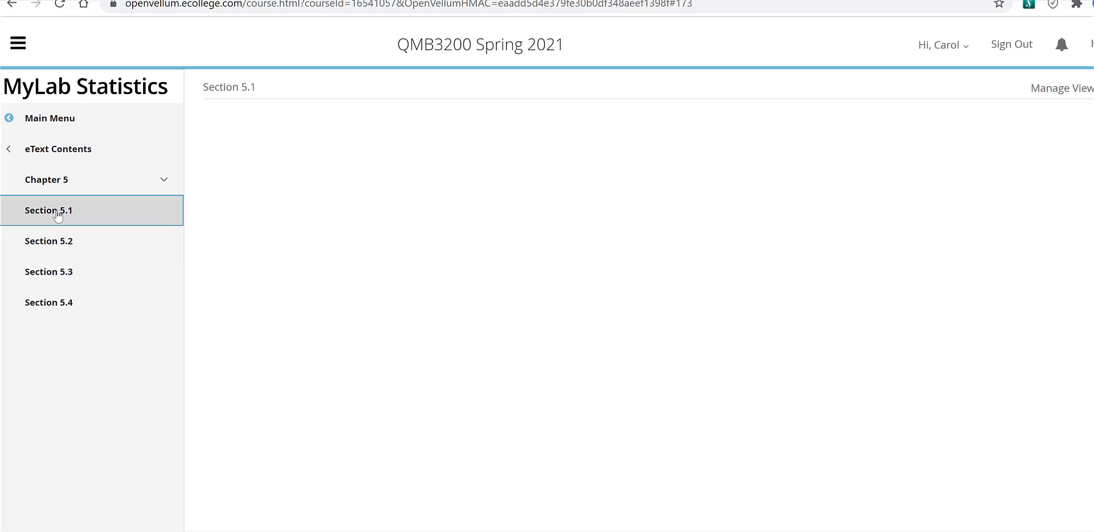
{"action": "left_click", "coordinate": [49, 210]}
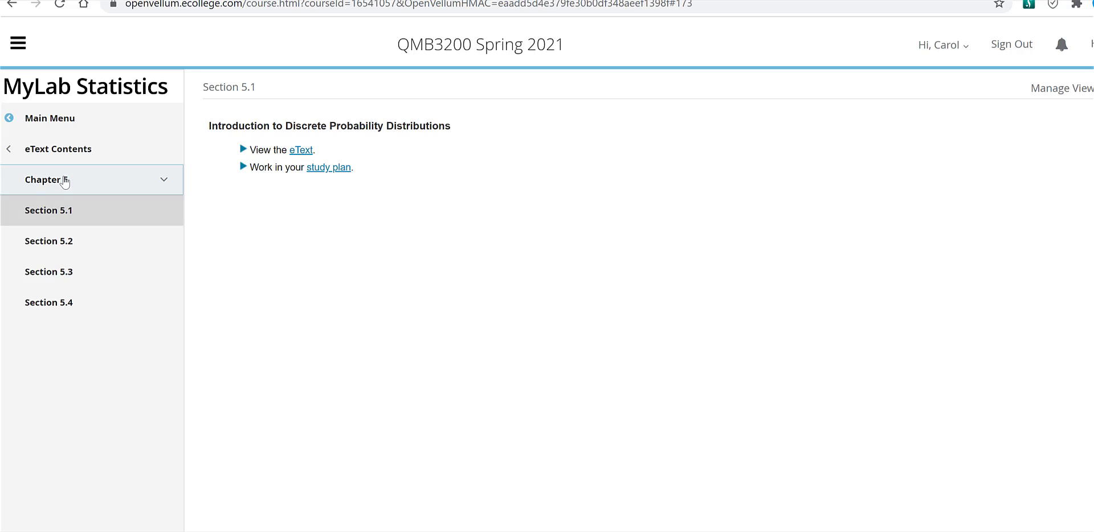
{"action": "left_click", "coordinate": [46, 179]}
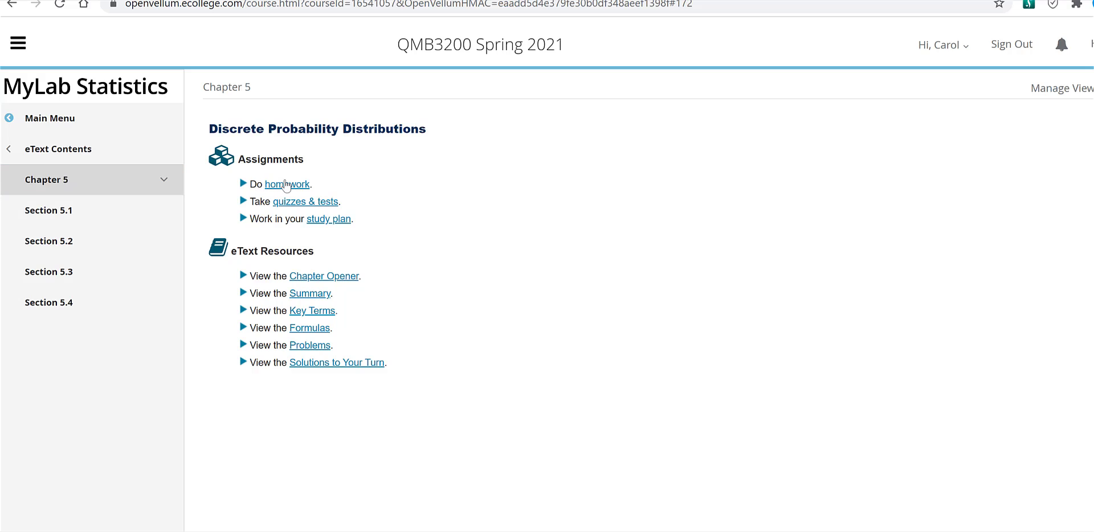
{"action": "mouse_move", "coordinate": [278, 209]}
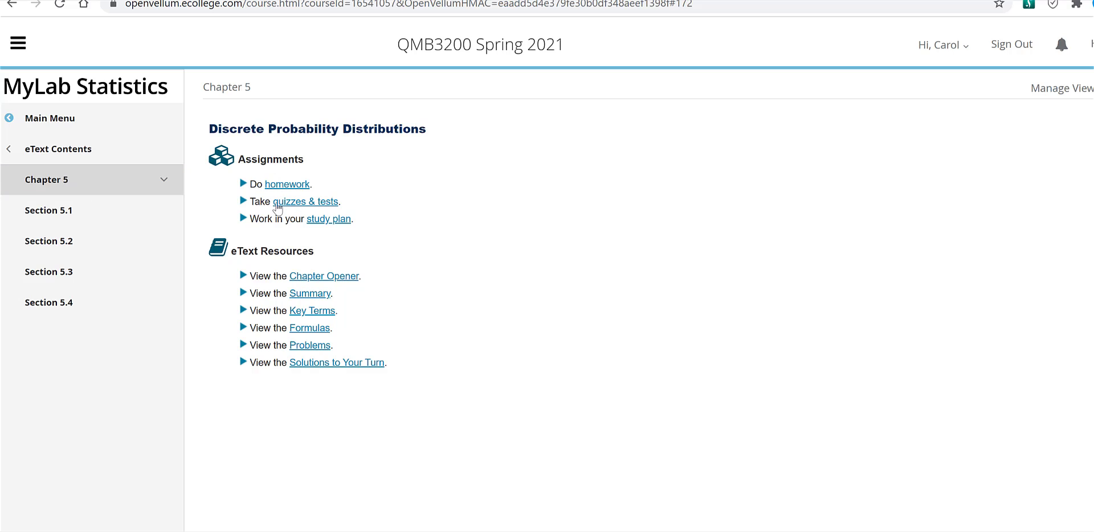
{"action": "mouse_move", "coordinate": [44, 148]}
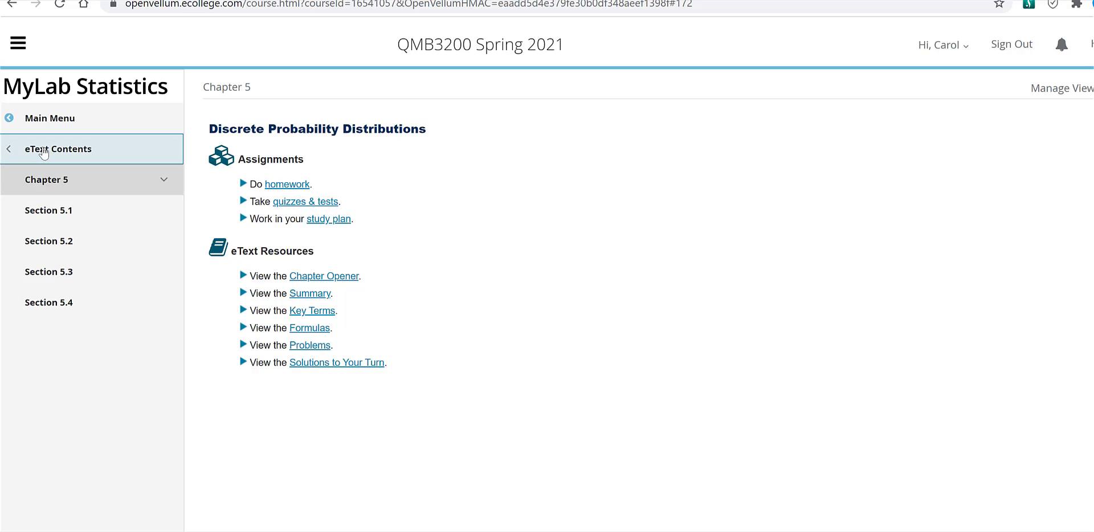
Go back to the main course menu and open the Assignments list.
{"action": "left_click", "coordinate": [59, 148]}
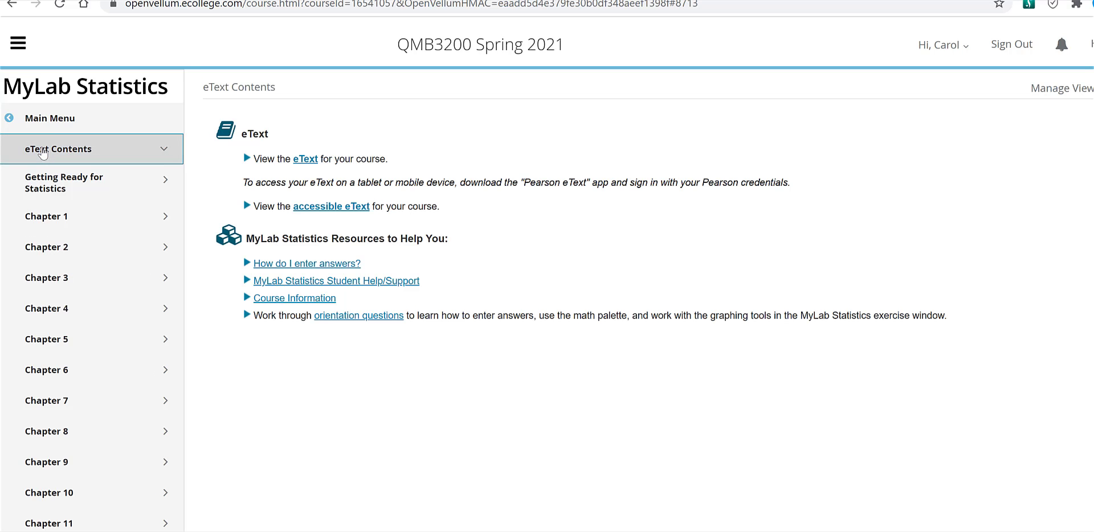
{"action": "left_click", "coordinate": [49, 117]}
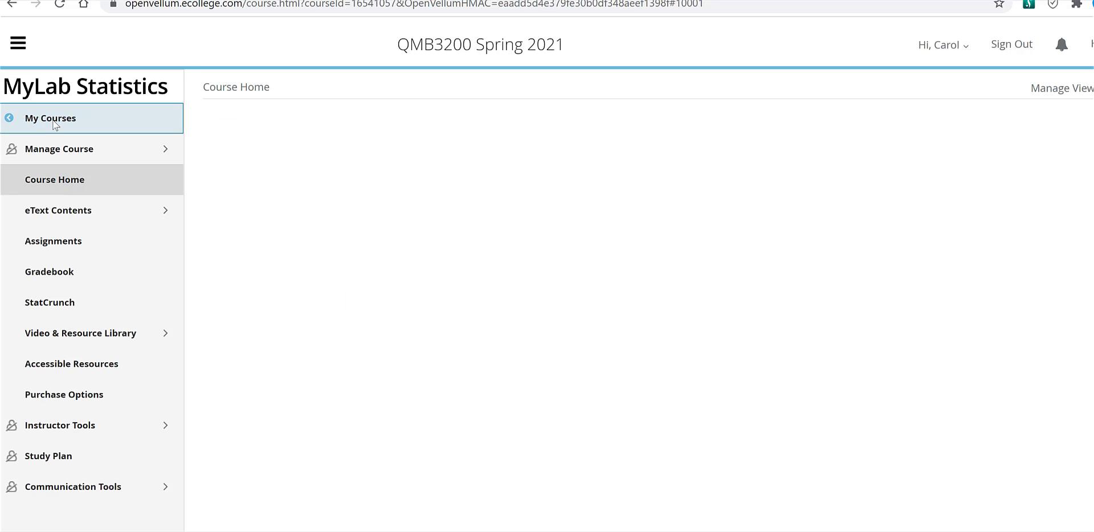
{"action": "left_click", "coordinate": [54, 179]}
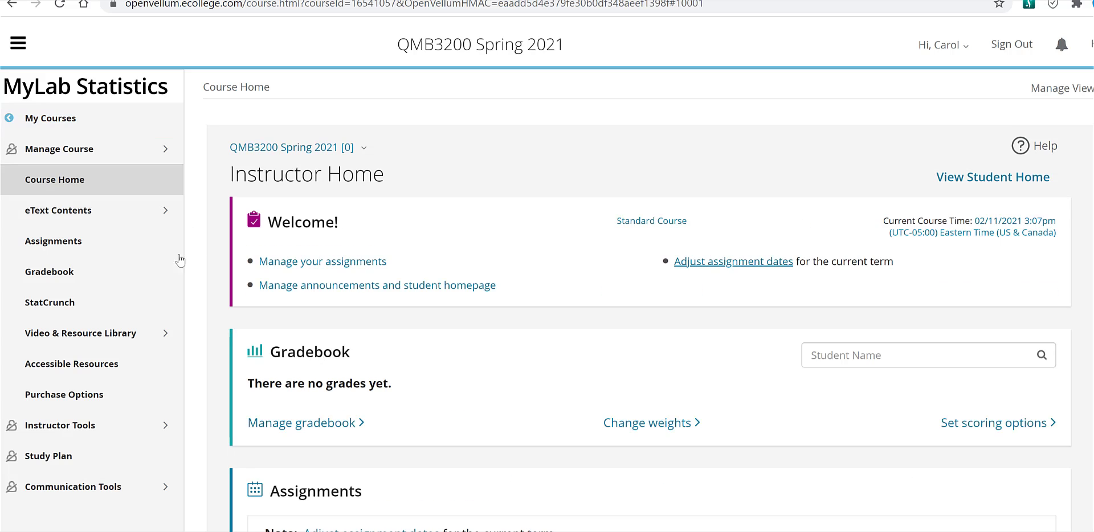
{"action": "left_click", "coordinate": [54, 240]}
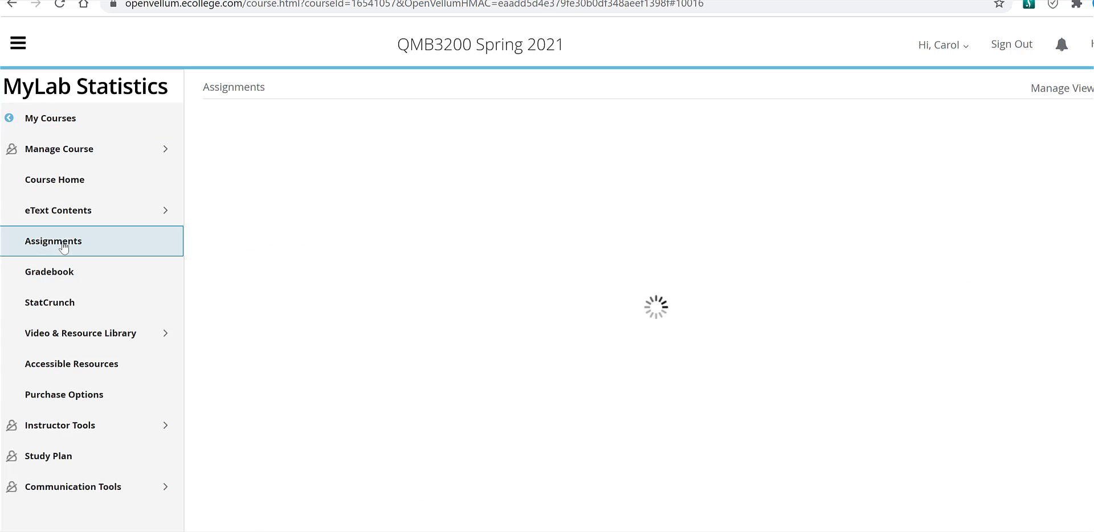
{"action": "left_click", "coordinate": [53, 240]}
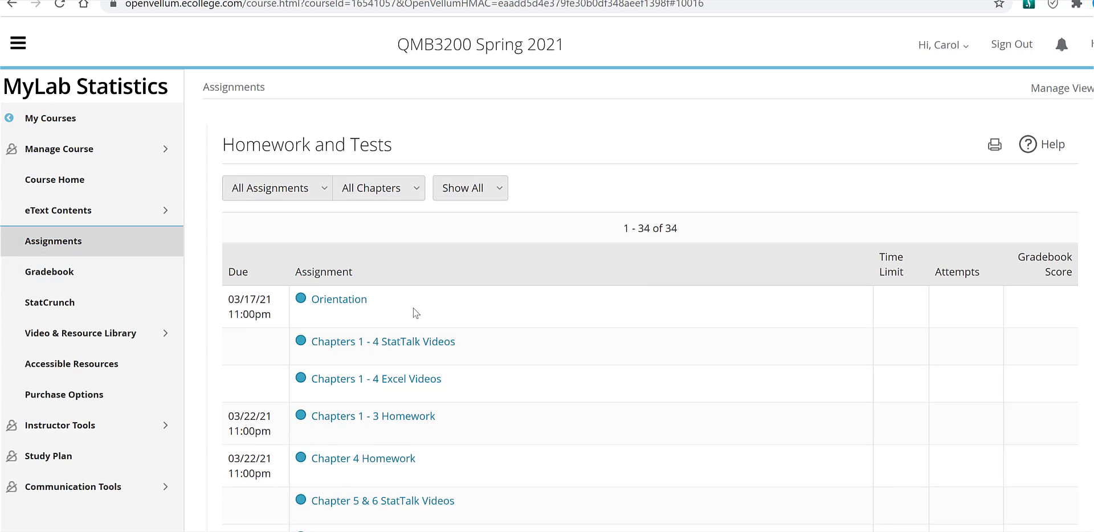
{"action": "mouse_move", "coordinate": [670, 350]}
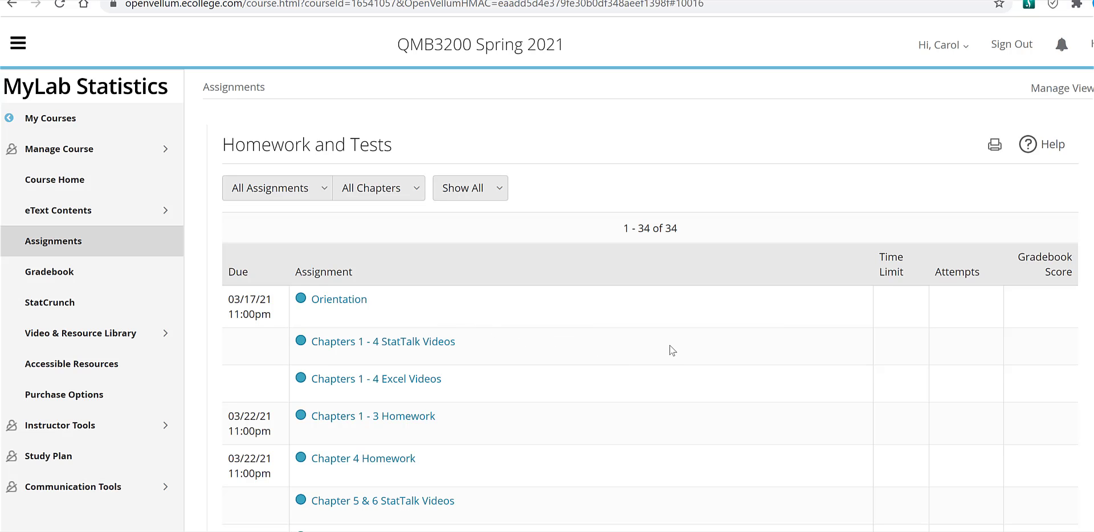
{"action": "scroll", "scroll_direction": "down", "scroll_amount": 3}
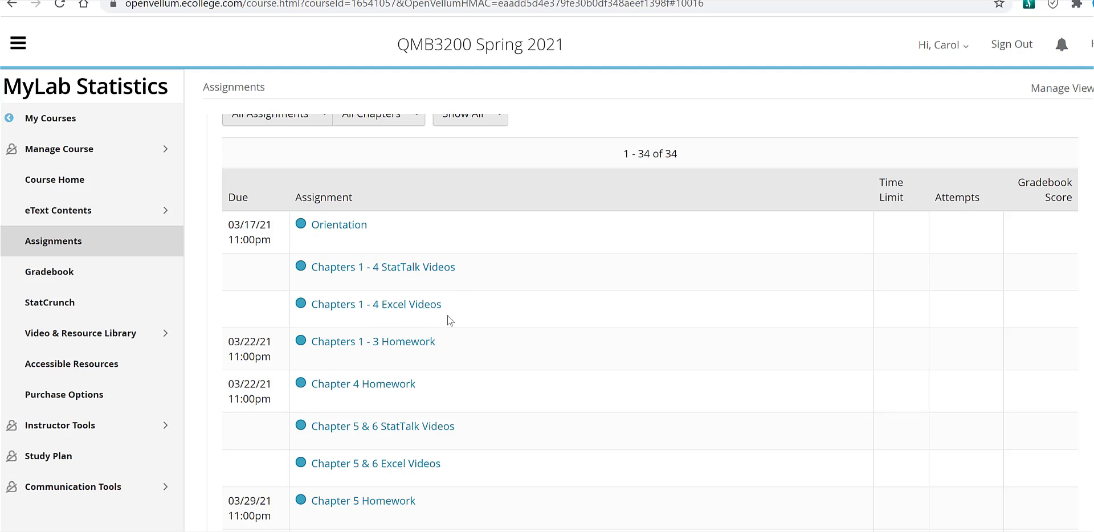
{"action": "mouse_move", "coordinate": [415, 359]}
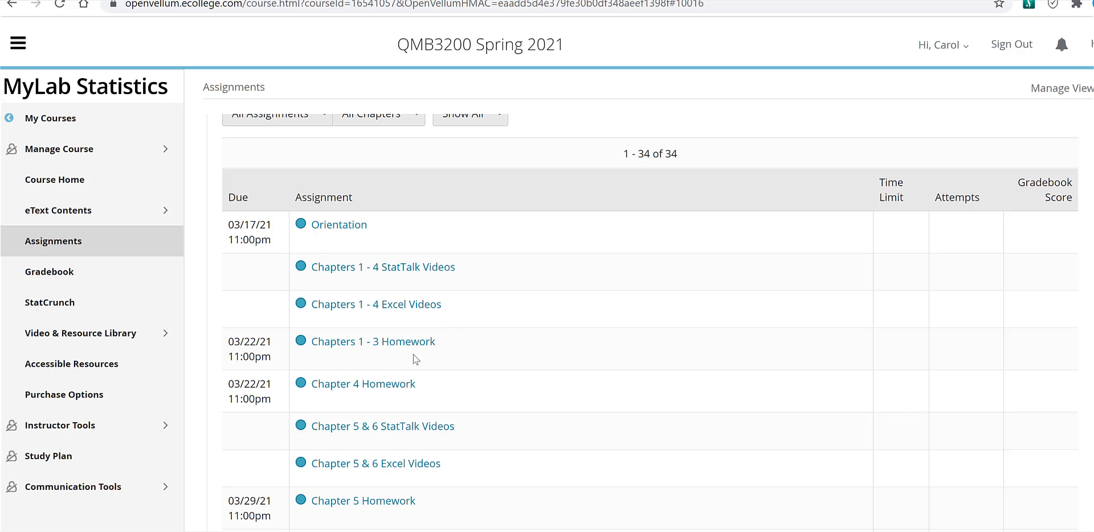
{"action": "scroll", "scroll_direction": "down", "scroll_amount": 3}
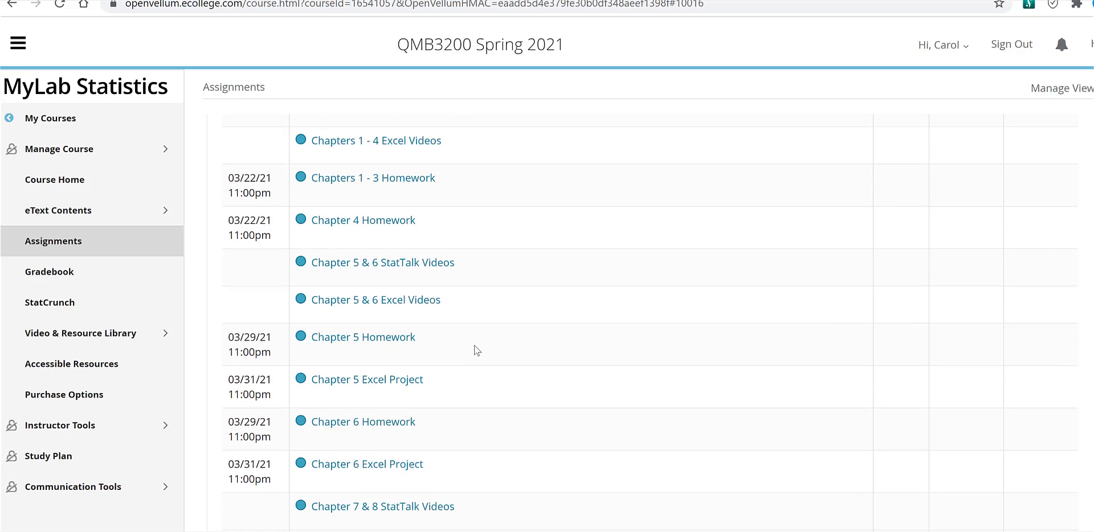
{"action": "scroll", "scroll_direction": "down", "scroll_amount": 3}
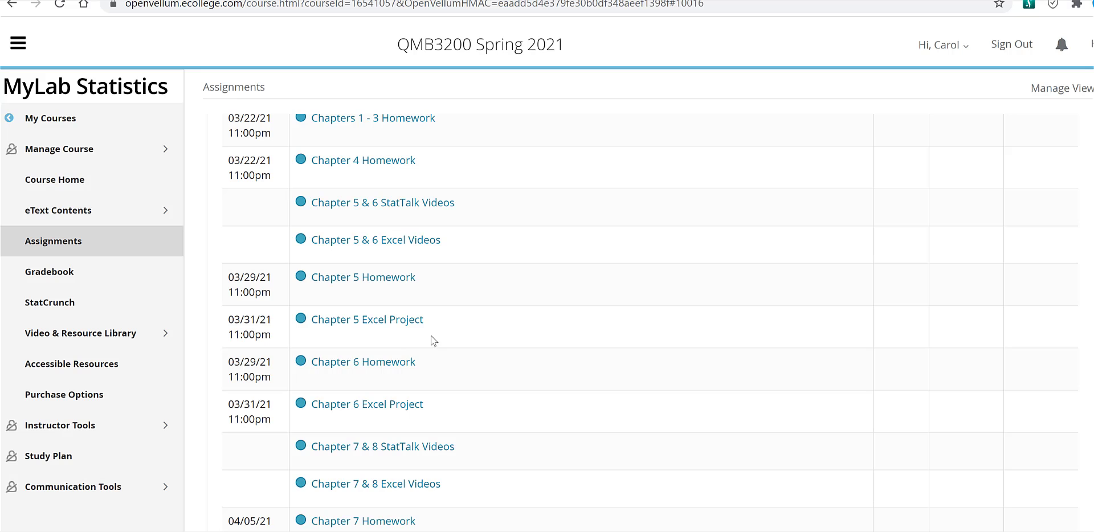
{"action": "scroll", "scroll_direction": "down", "scroll_amount": 3}
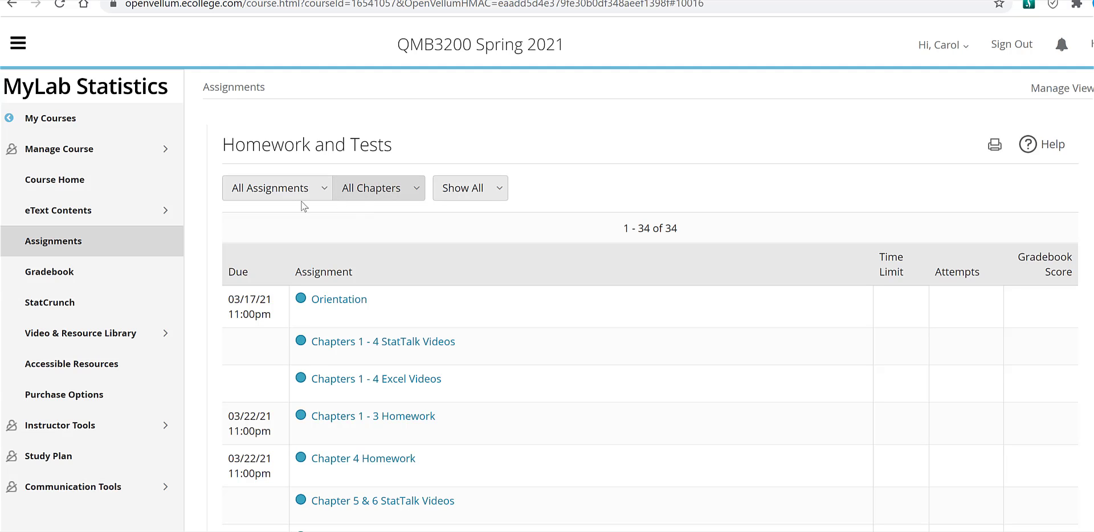
{"action": "mouse_move", "coordinate": [290, 202]}
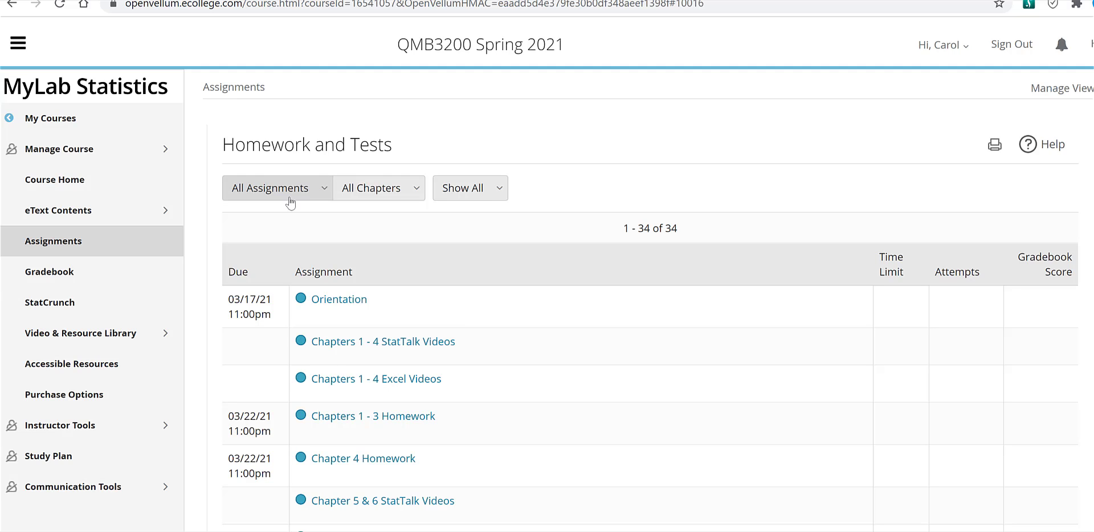
{"action": "mouse_move", "coordinate": [306, 203]}
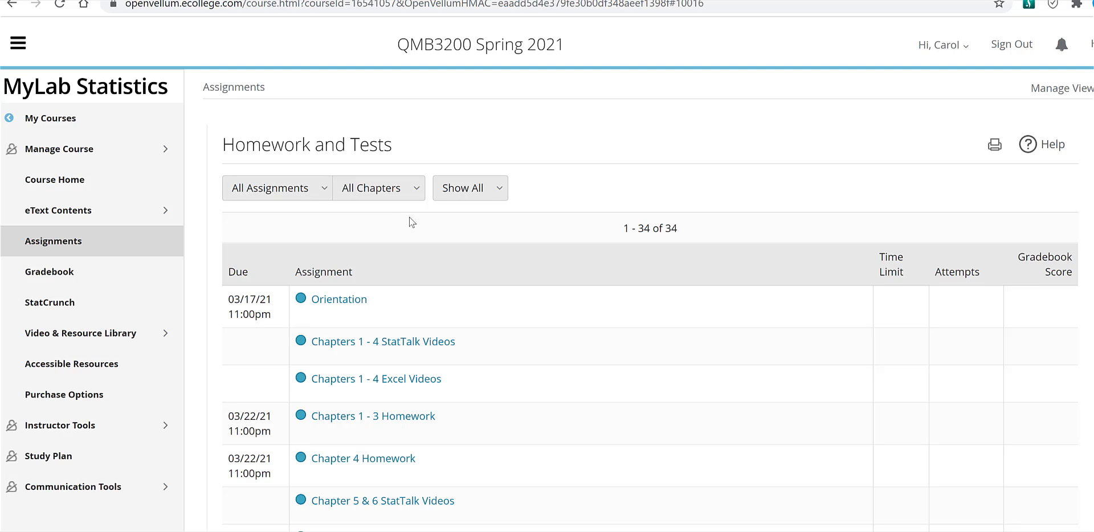
{"action": "mouse_move", "coordinate": [568, 228]}
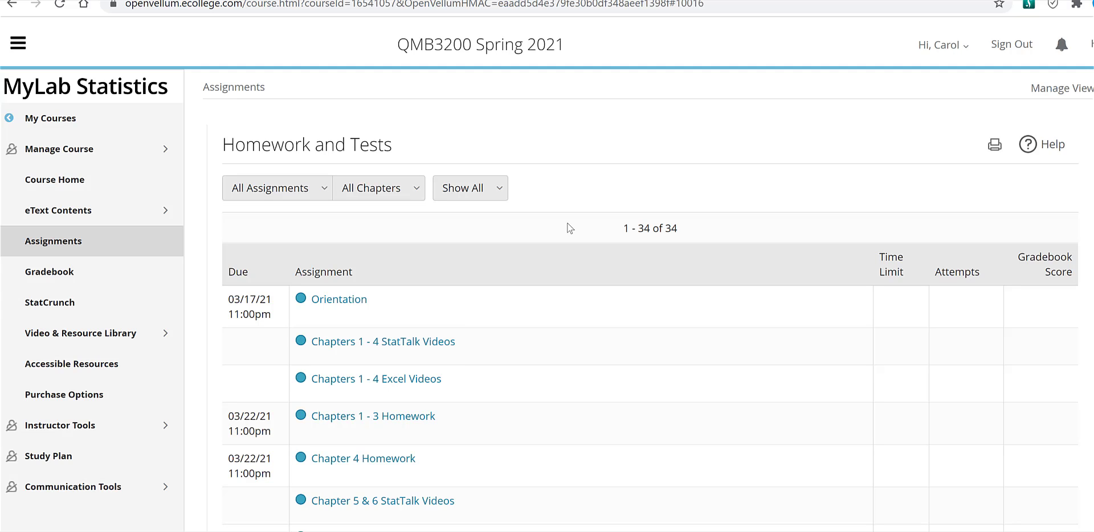
{"action": "mouse_move", "coordinate": [564, 219]}
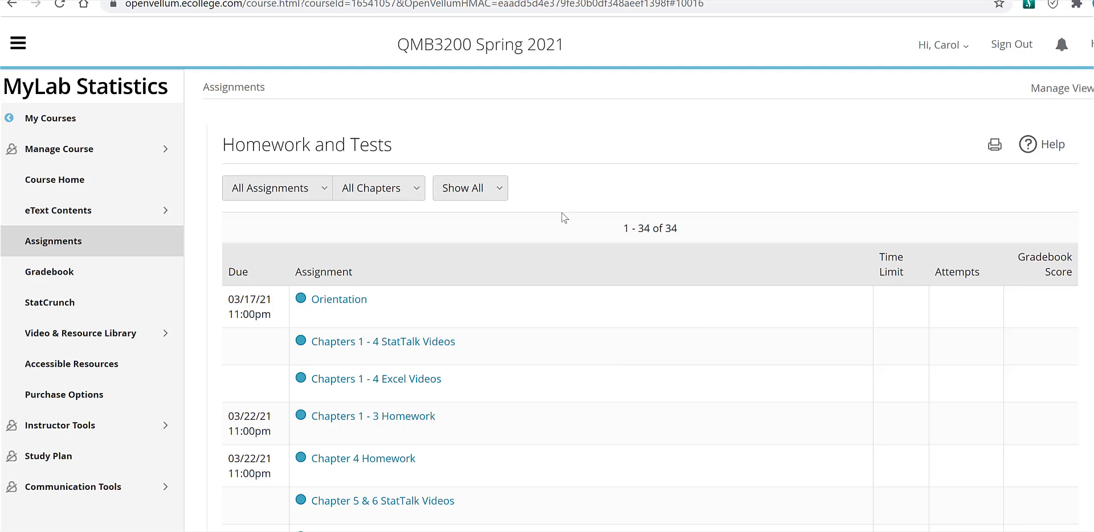
{"action": "mouse_move", "coordinate": [593, 357]}
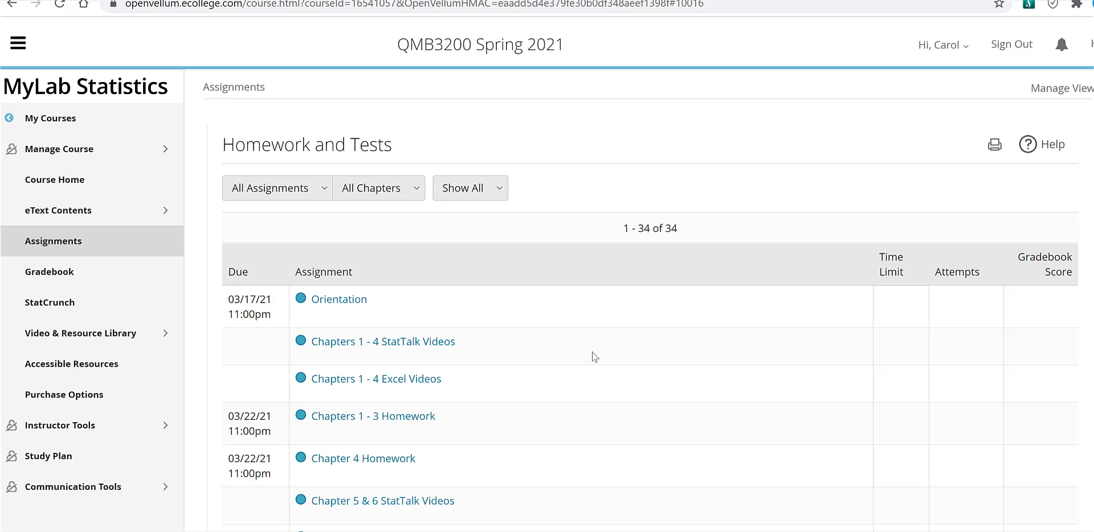
{"action": "scroll", "scroll_direction": "down", "scroll_amount": 3}
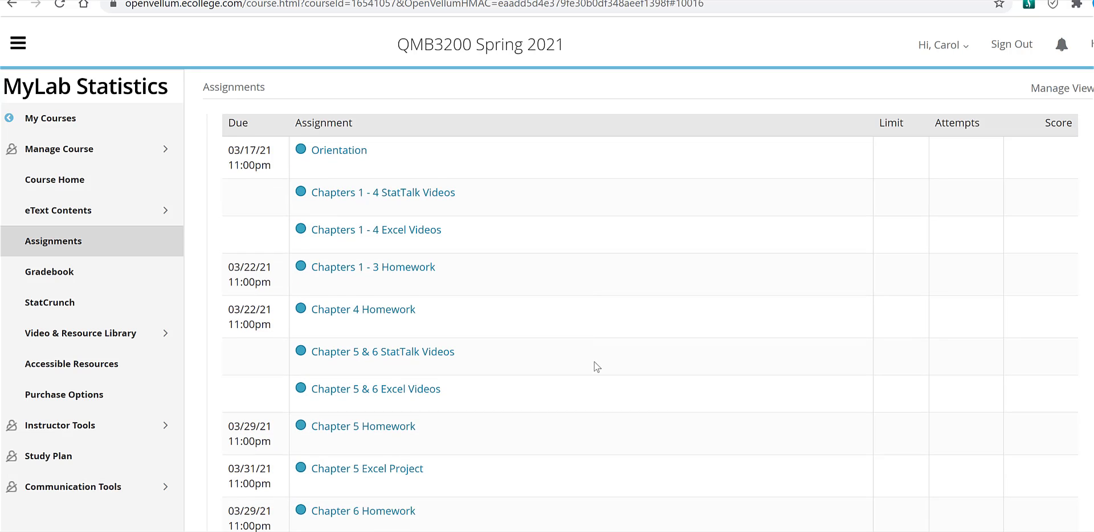
{"action": "scroll", "scroll_direction": "down", "scroll_amount": 3}
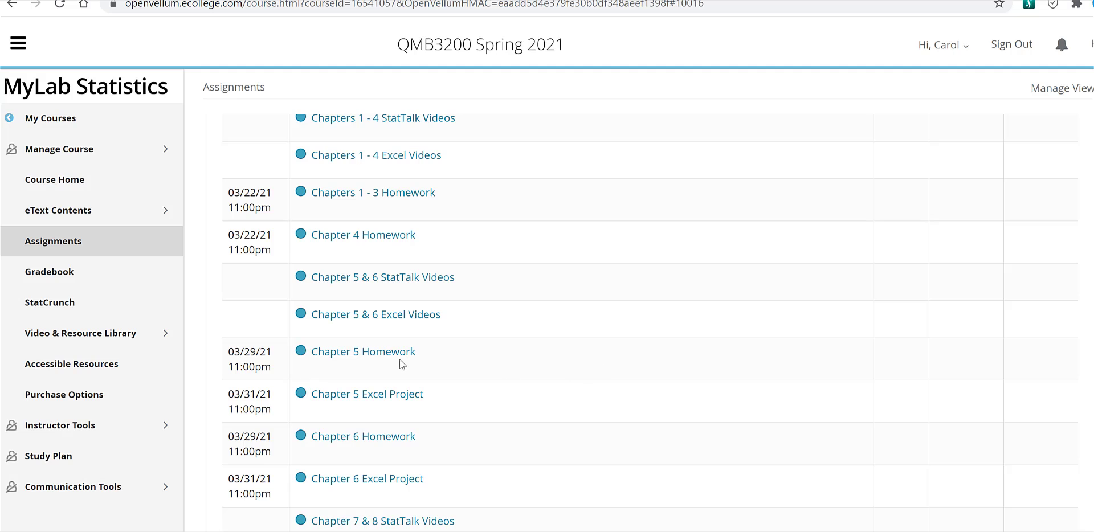
{"action": "mouse_move", "coordinate": [366, 394]}
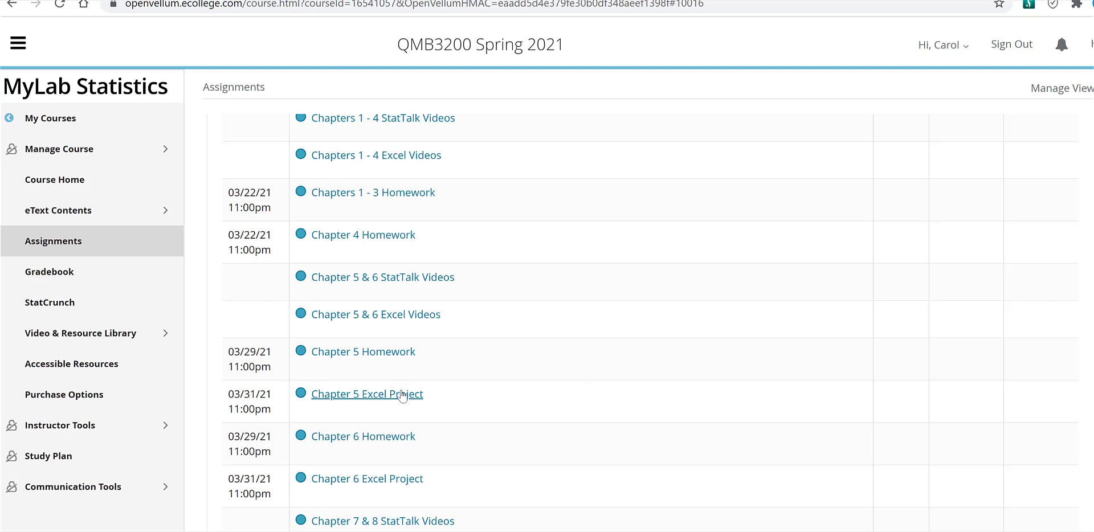
{"action": "mouse_move", "coordinate": [506, 381]}
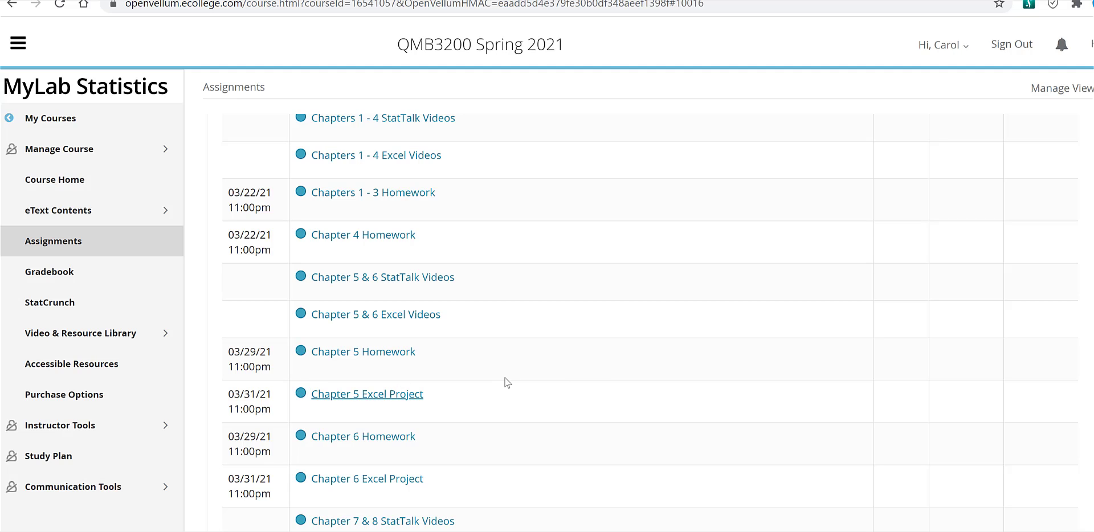
{"action": "mouse_move", "coordinate": [594, 385]}
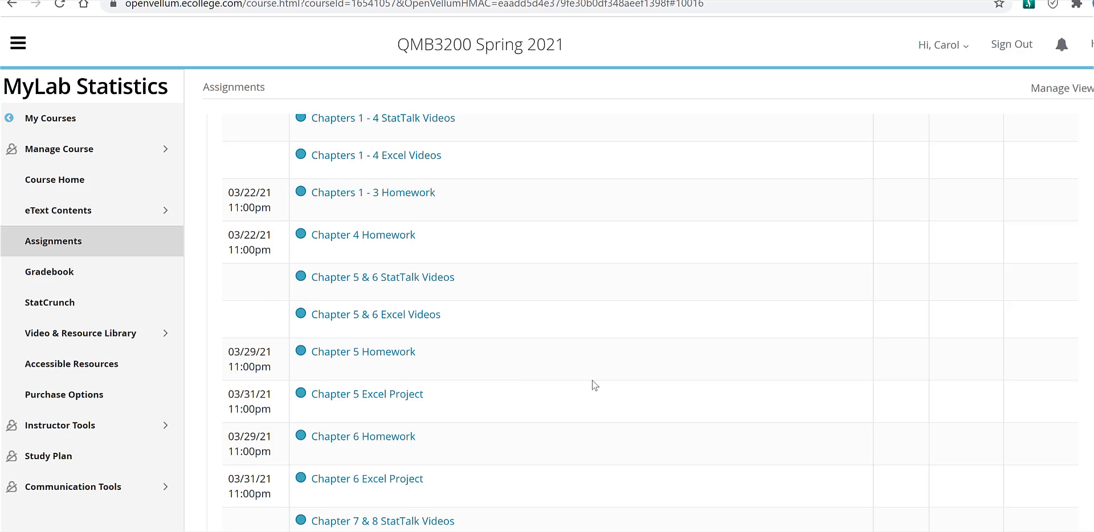
{"action": "scroll", "scroll_direction": "down", "scroll_amount": 3}
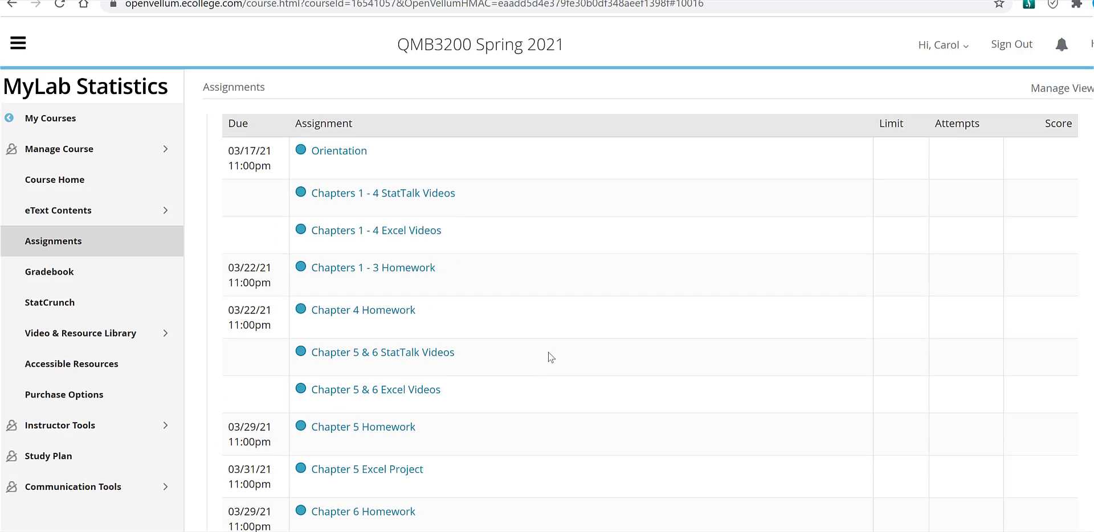
{"action": "mouse_move", "coordinate": [363, 426]}
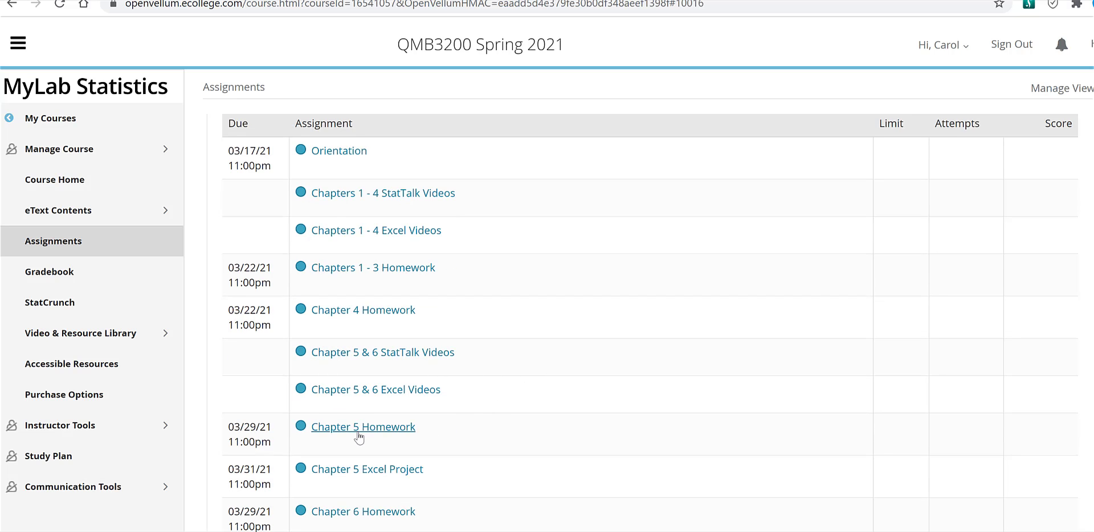
Open Chapter 5 Homework on question 5.2.19-E about women CEOs and show its Question Help options.
{"action": "left_click", "coordinate": [362, 426]}
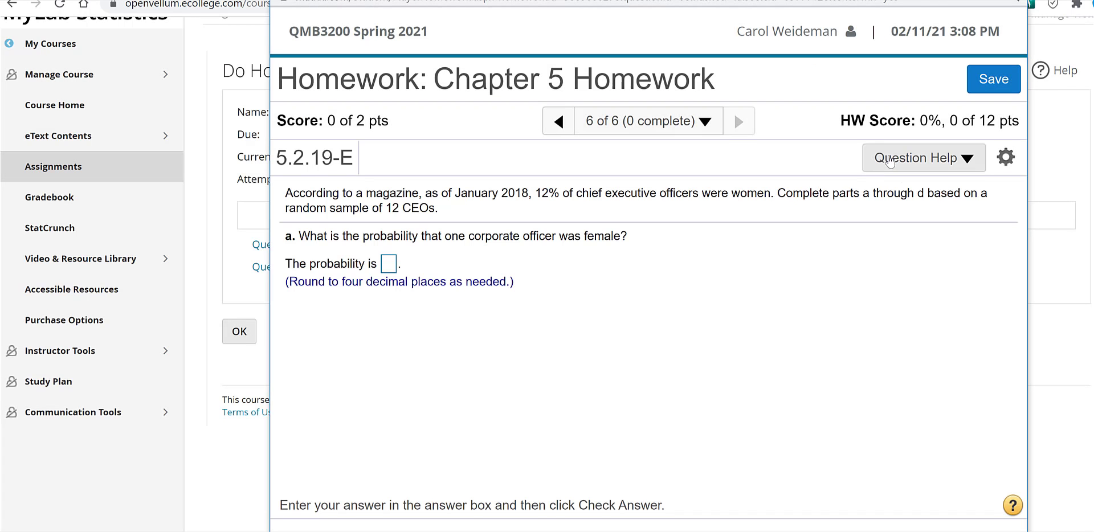
{"action": "left_click", "coordinate": [921, 158]}
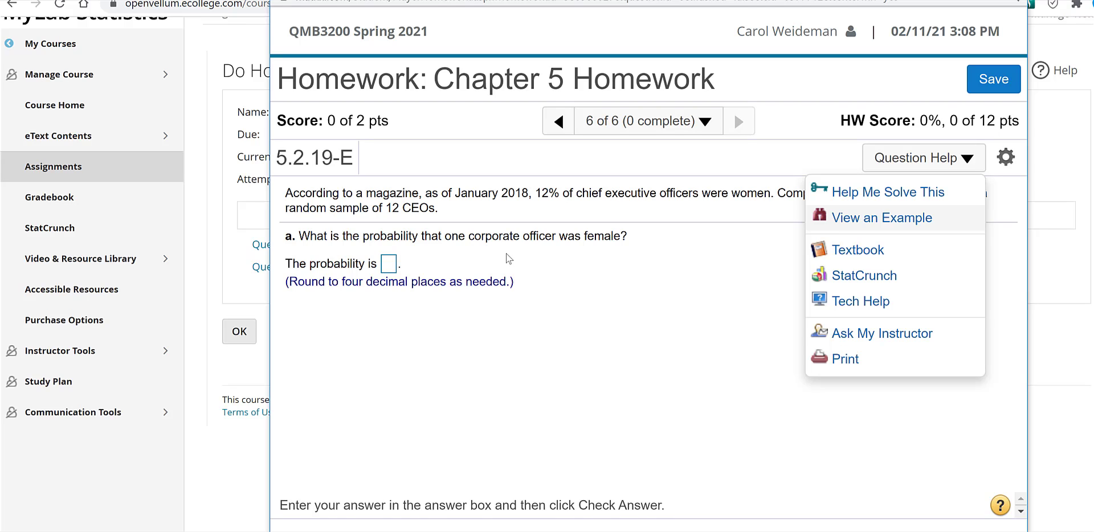
{"action": "mouse_move", "coordinate": [860, 218]}
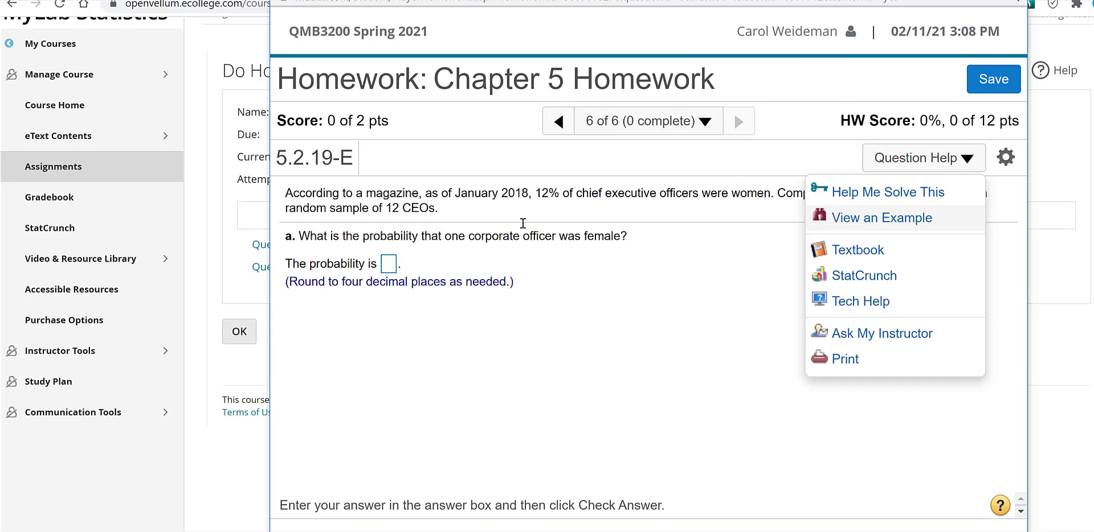
{"action": "mouse_move", "coordinate": [857, 250]}
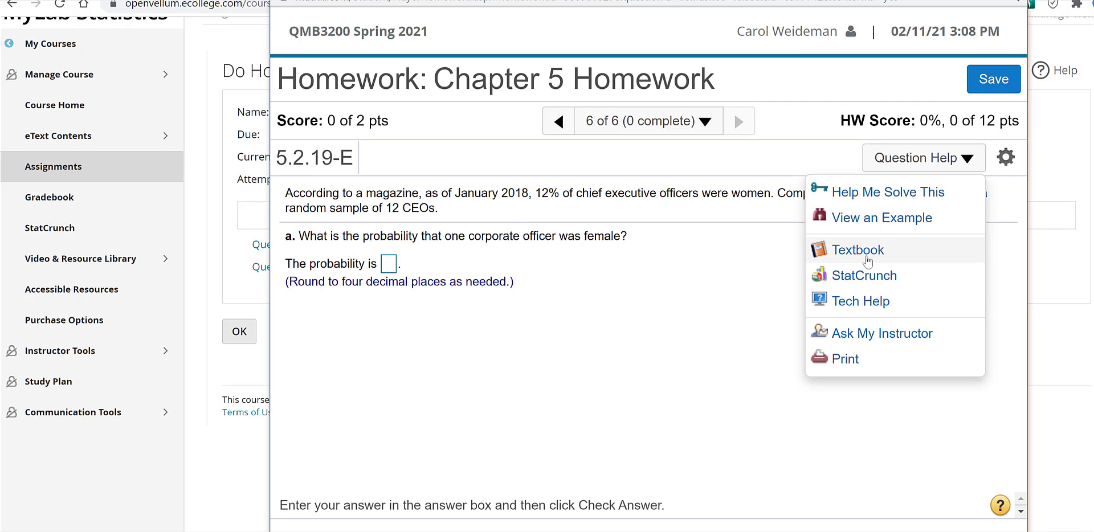
{"action": "mouse_move", "coordinate": [859, 301]}
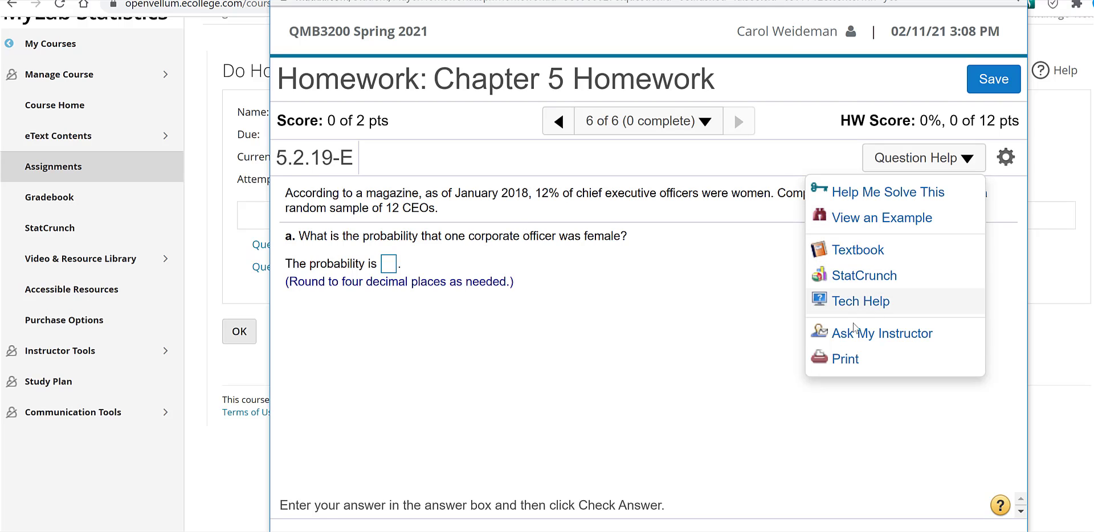
{"action": "mouse_move", "coordinate": [844, 342]}
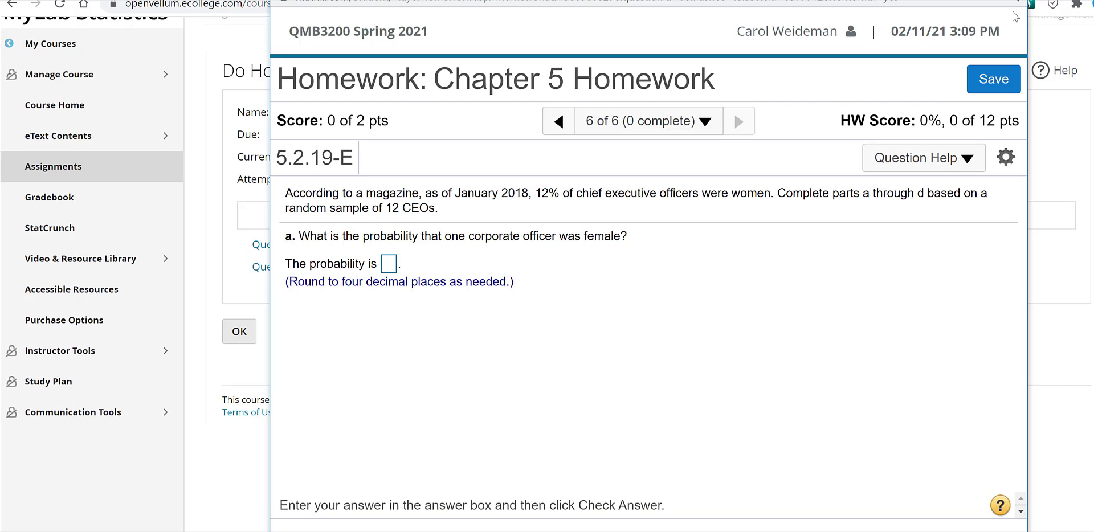
{"action": "mouse_move", "coordinate": [538, 227]}
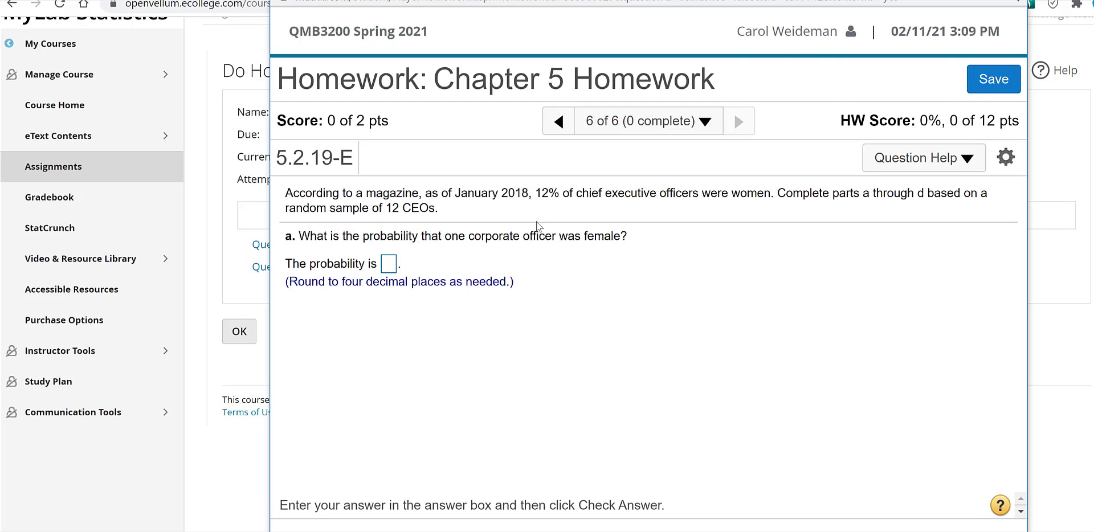